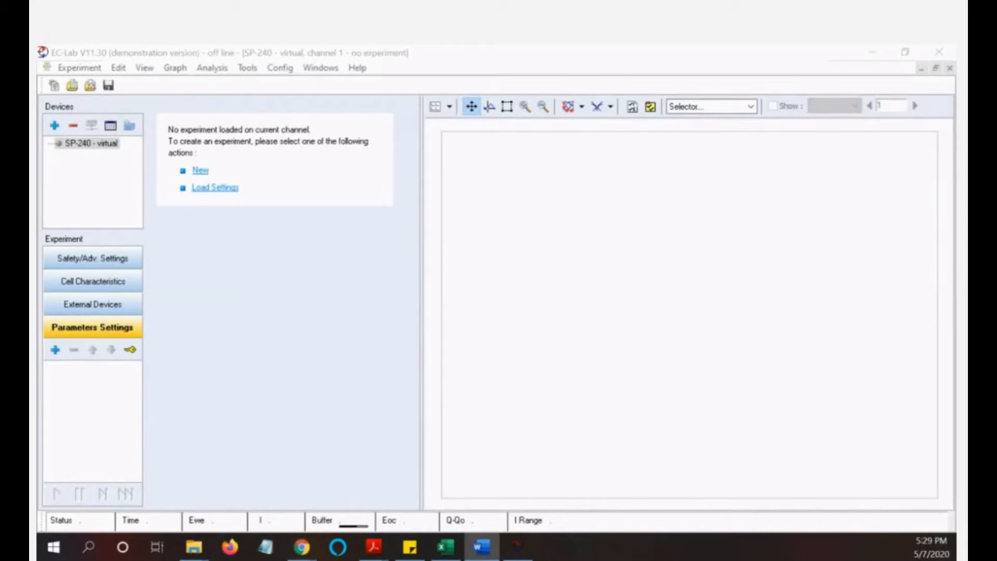
- Insert the Chronoamperometry / Chronocoulometry (CA) technique from Voltamperometric Techniques in Modify mode
left_click(54, 350)
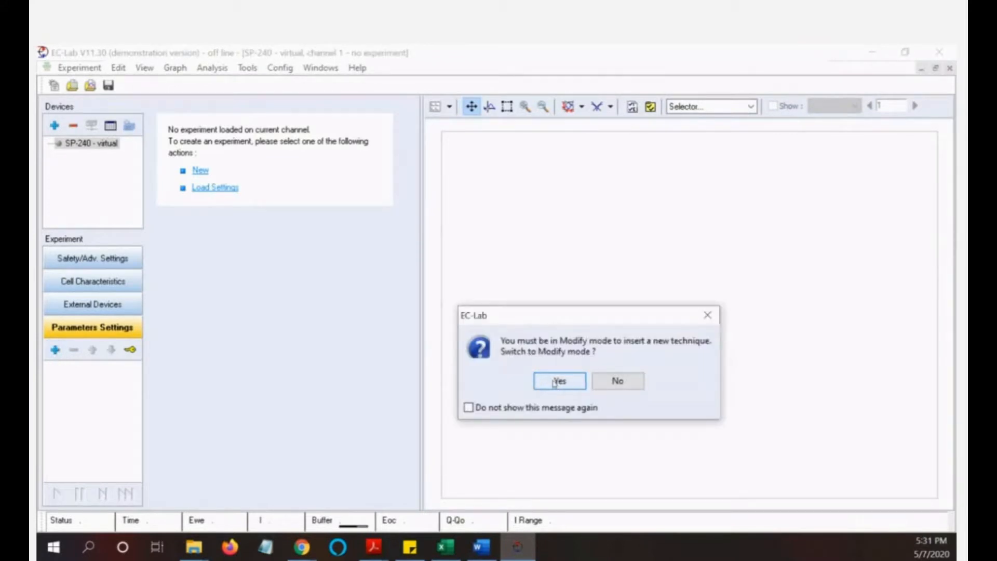
left_click(558, 380)
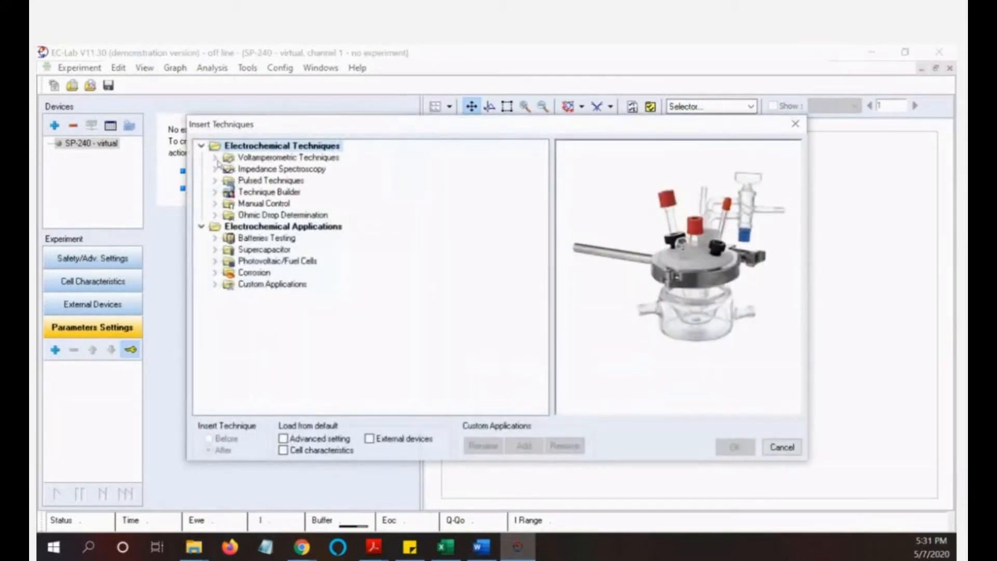
left_click(215, 157)
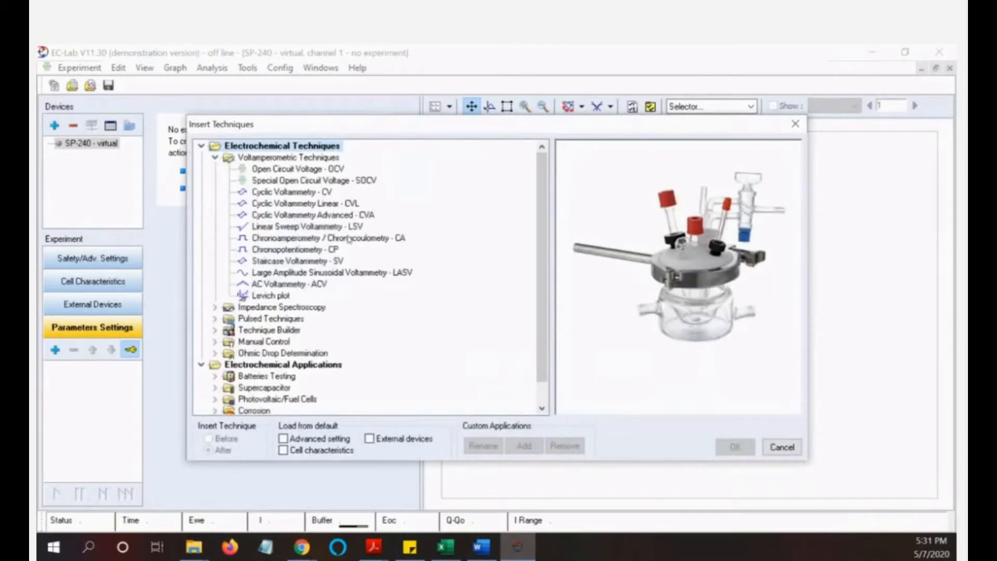
left_click(324, 237)
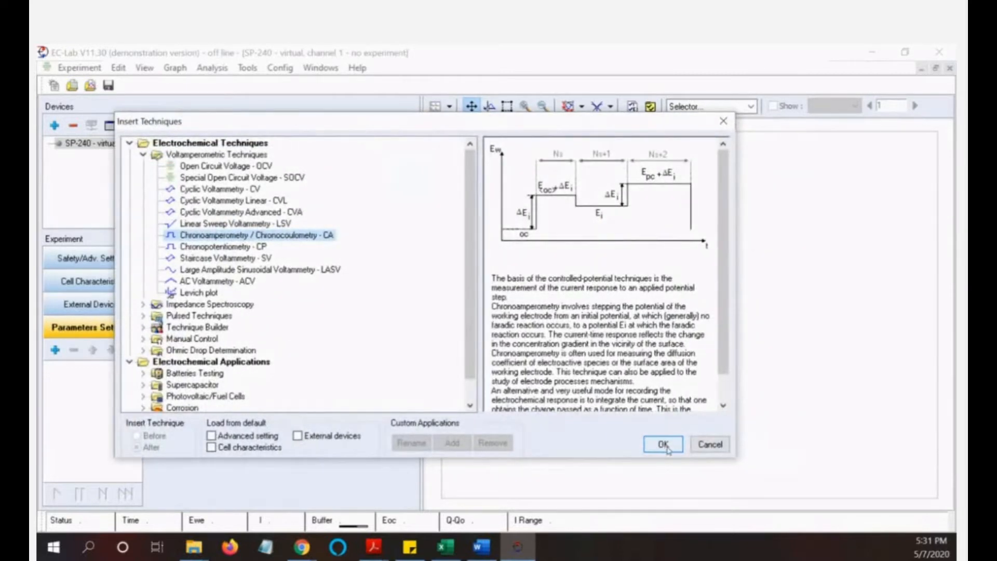
left_click(663, 443)
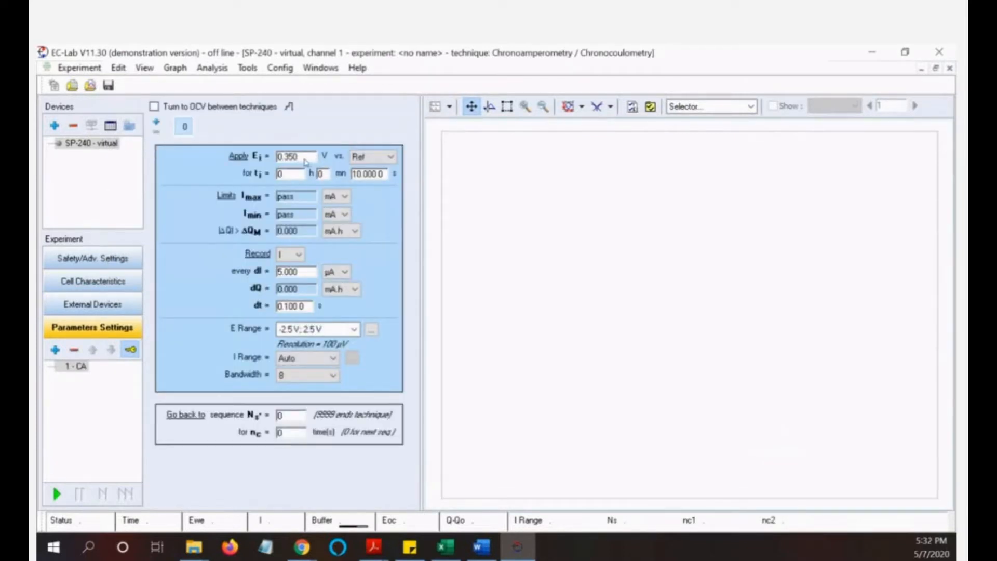
mouse_move(292, 172)
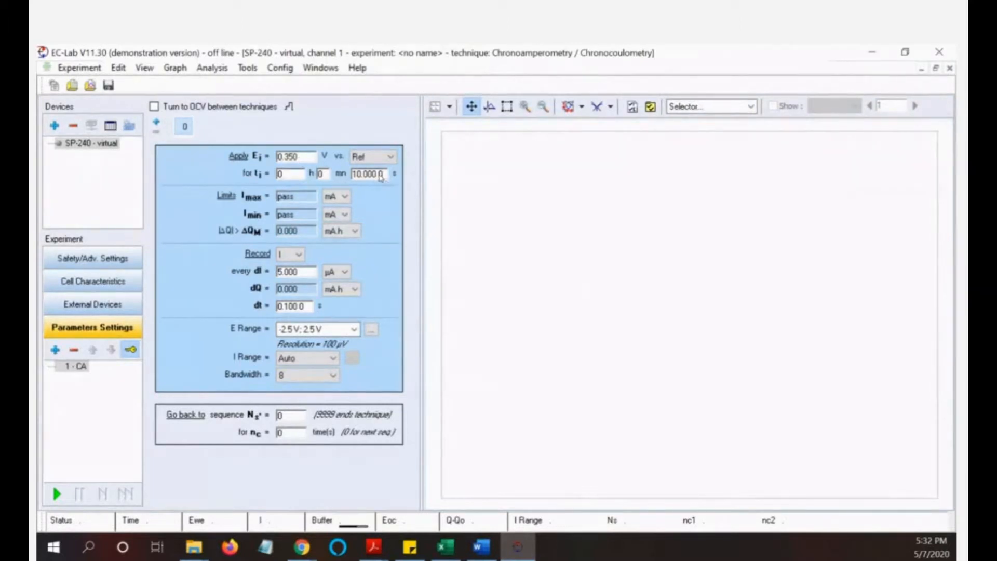
- Change the CA step duration t_i from 10 s to 0.25 s
triple_click(367, 174)
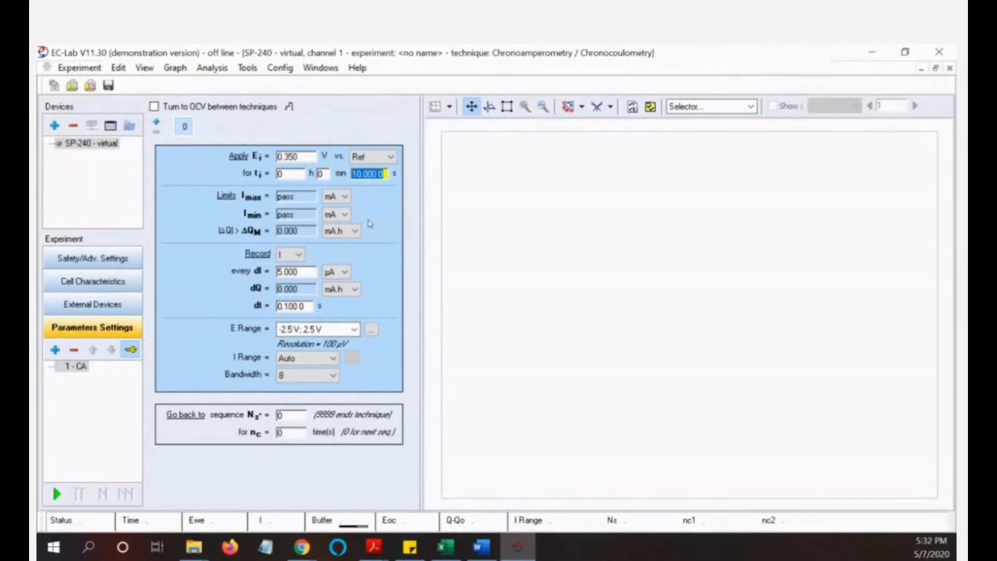
type("0.25")
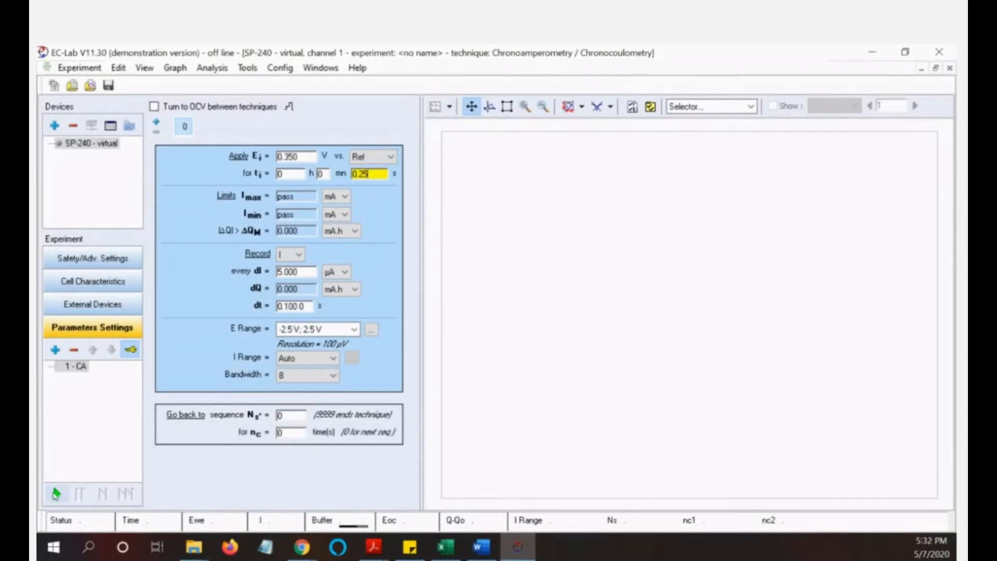
mouse_move(57, 495)
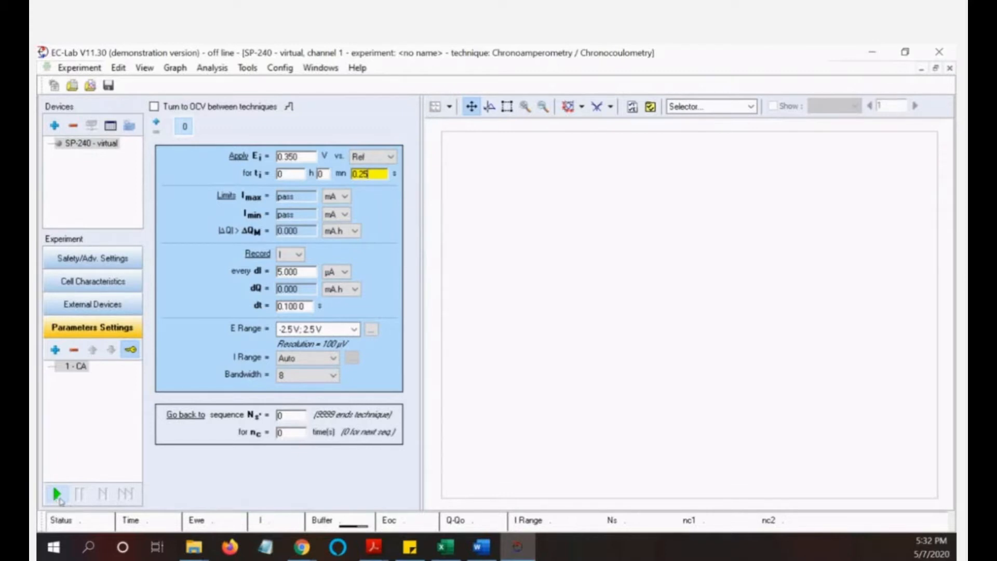
mouse_move(77, 66)
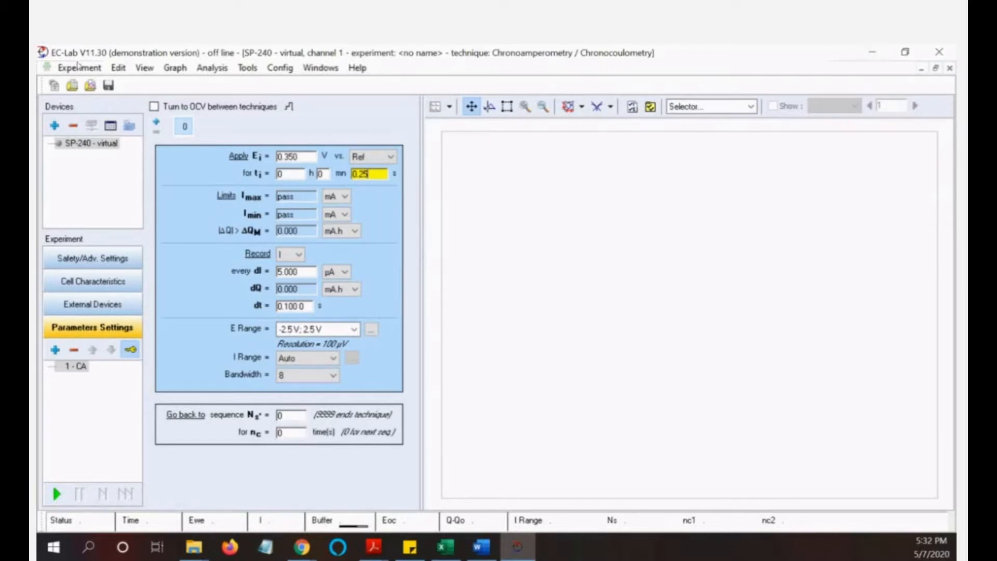
- Load Chronoamperometry2_C01.mpr from lab 3 and graph dQ/C against time/s
left_click(79, 68)
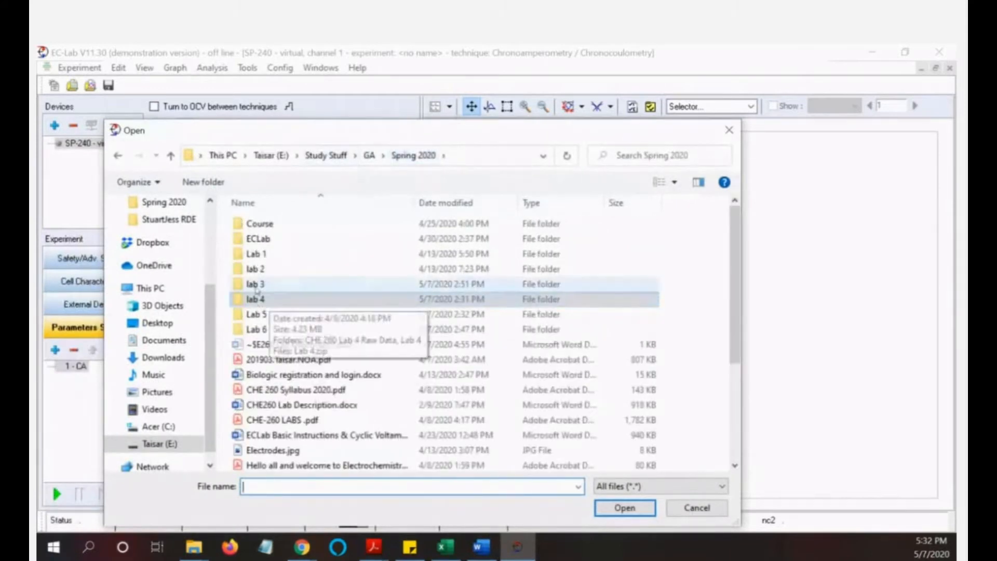
double_click(255, 284)
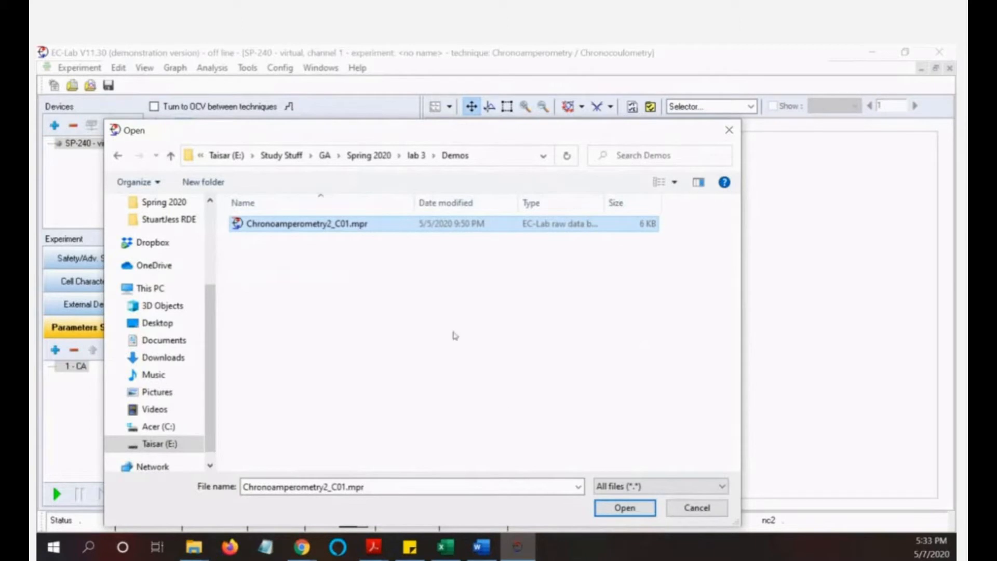
left_click(624, 508)
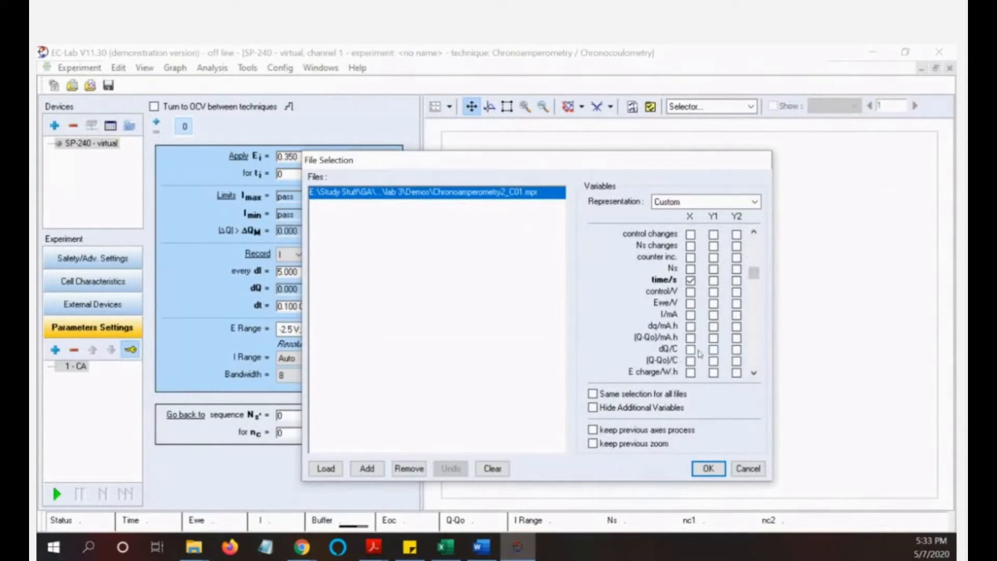
left_click(712, 348)
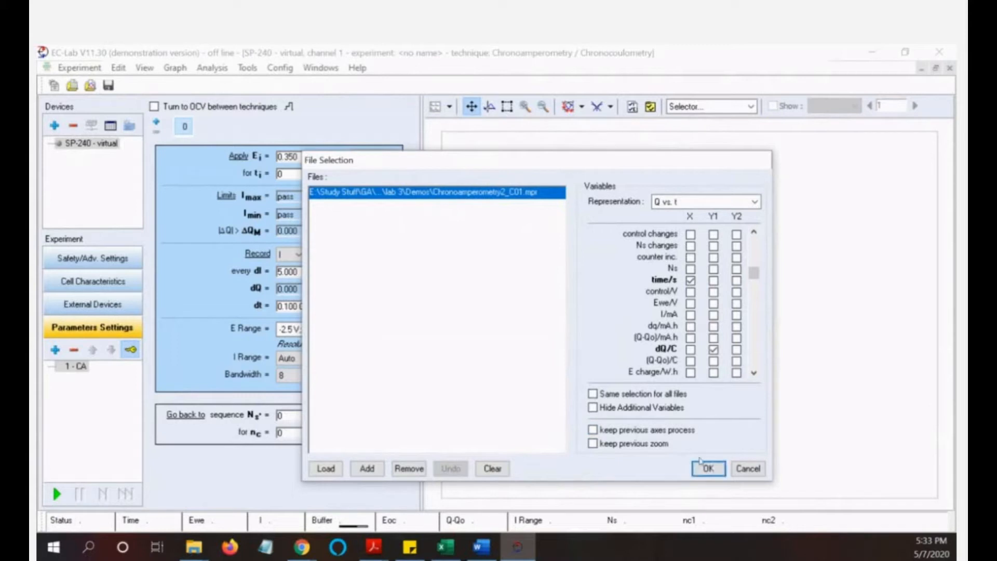
left_click(707, 467)
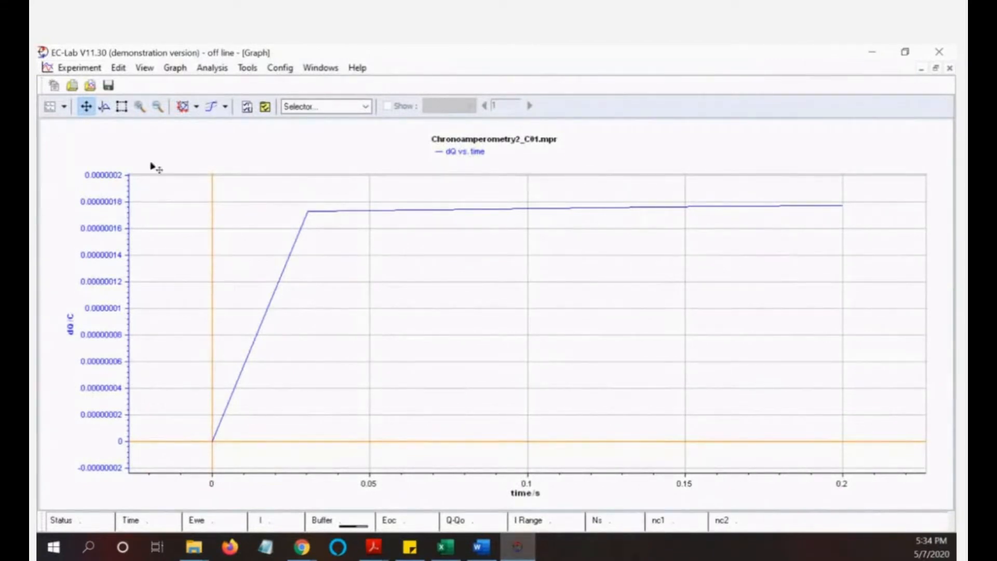
mouse_move(78, 67)
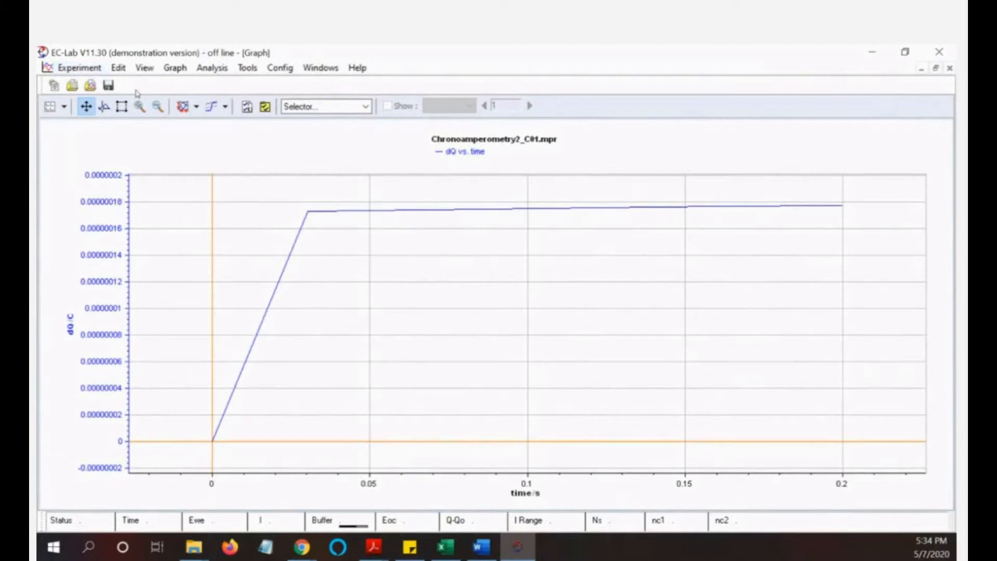
mouse_move(374, 395)
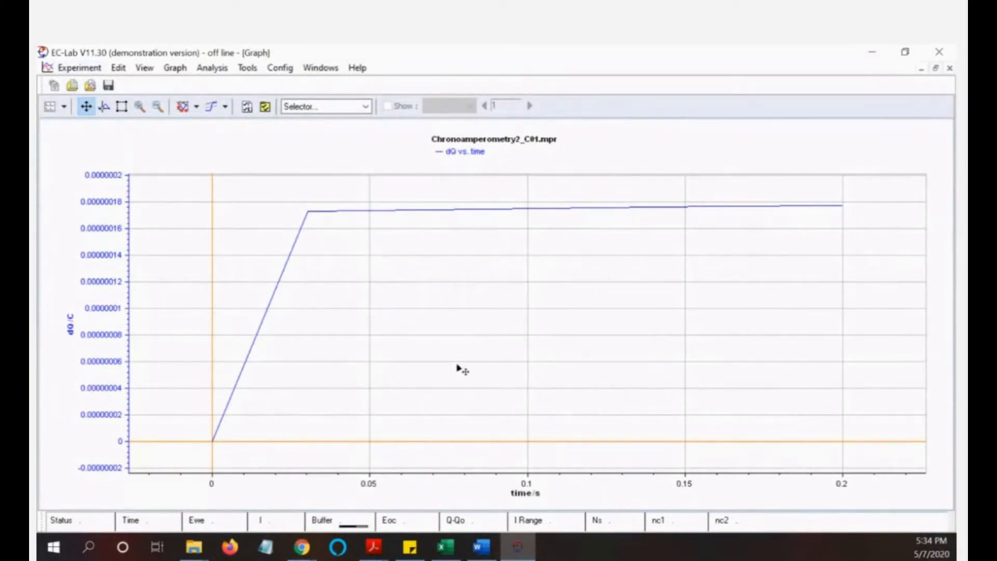
mouse_move(445, 369)
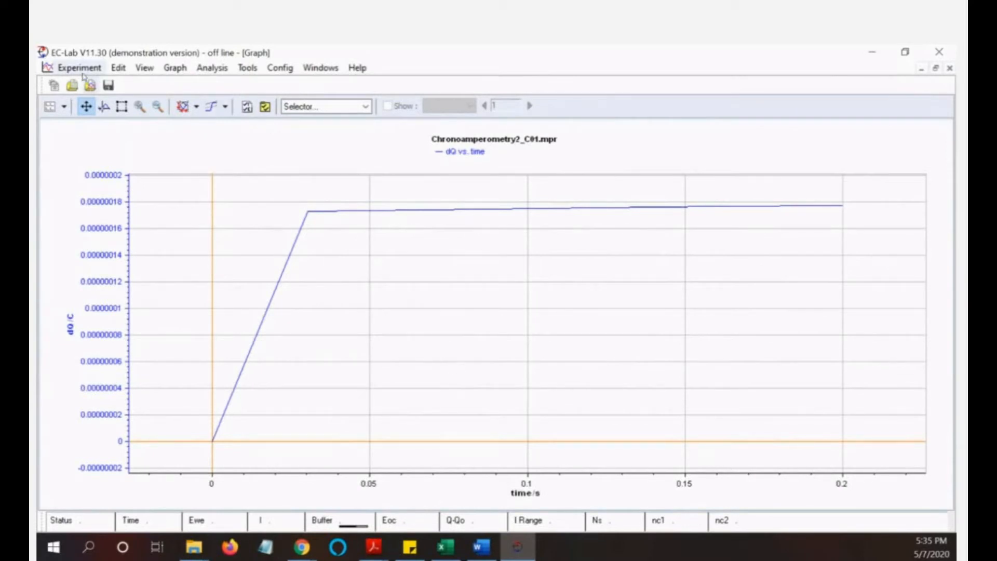
- Export Chronoamperometry2_C01.mpr, chosen from raw MPR files, as an EC-Lab text file
left_click(79, 67)
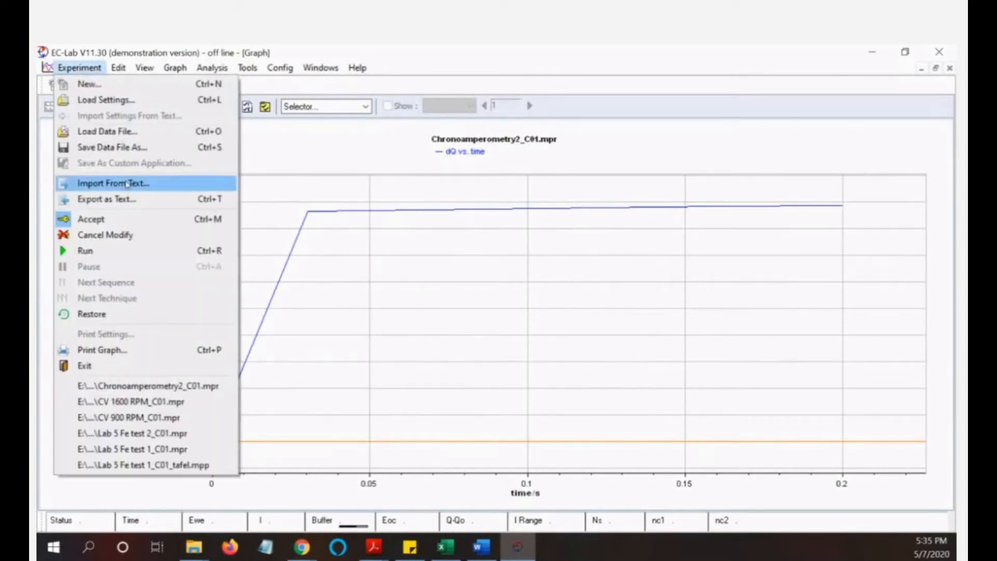
mouse_move(106, 199)
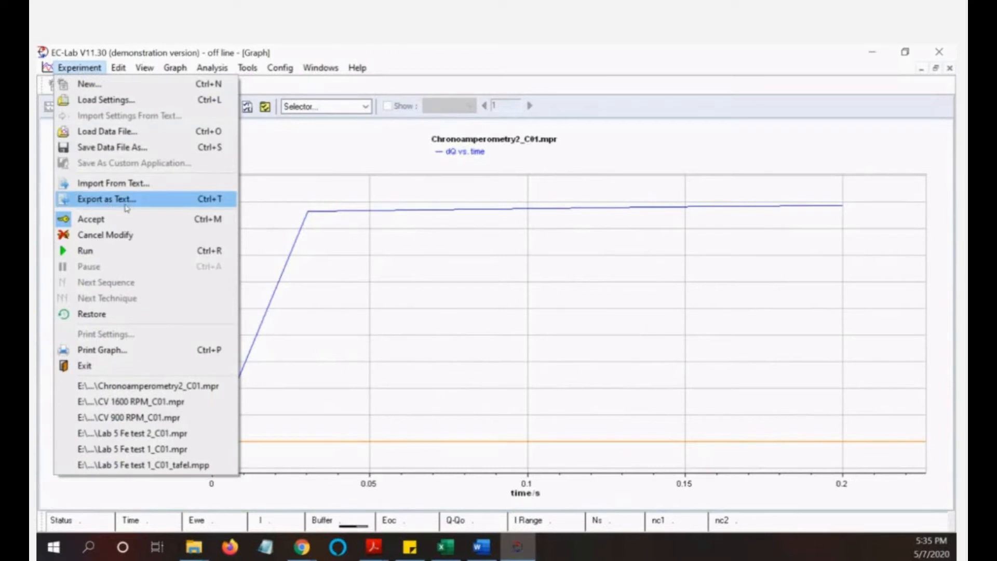
left_click(106, 198)
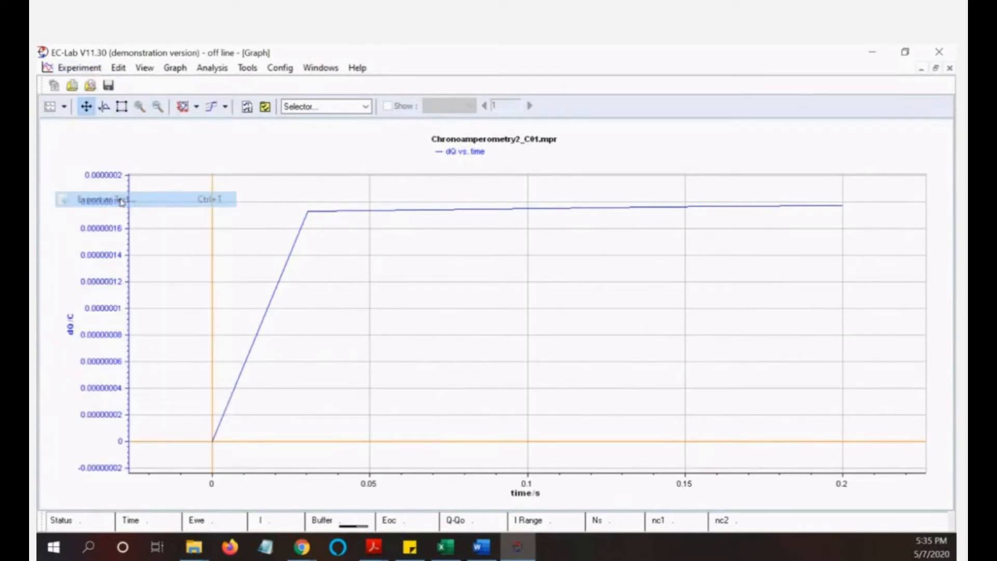
left_click(105, 199)
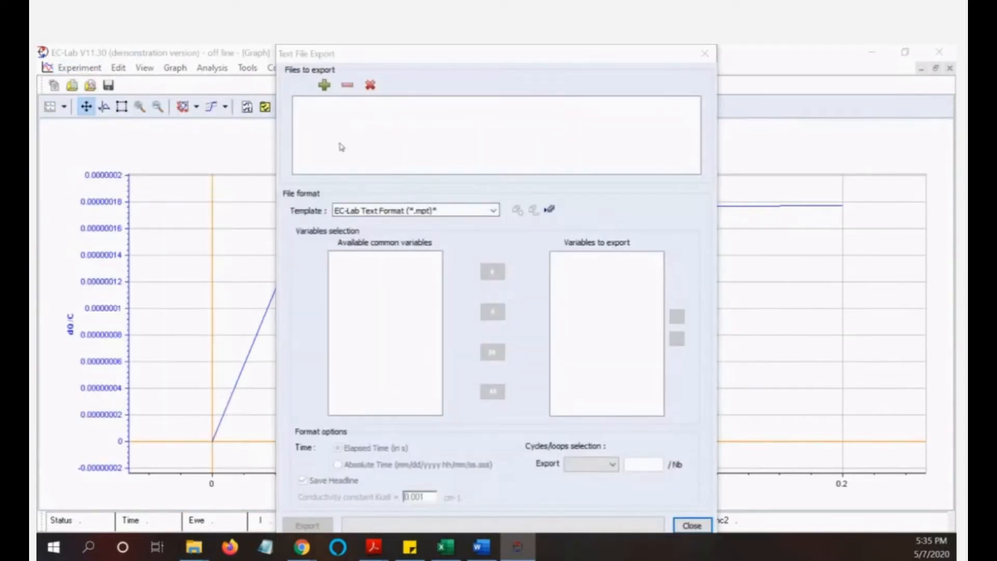
left_click(324, 84)
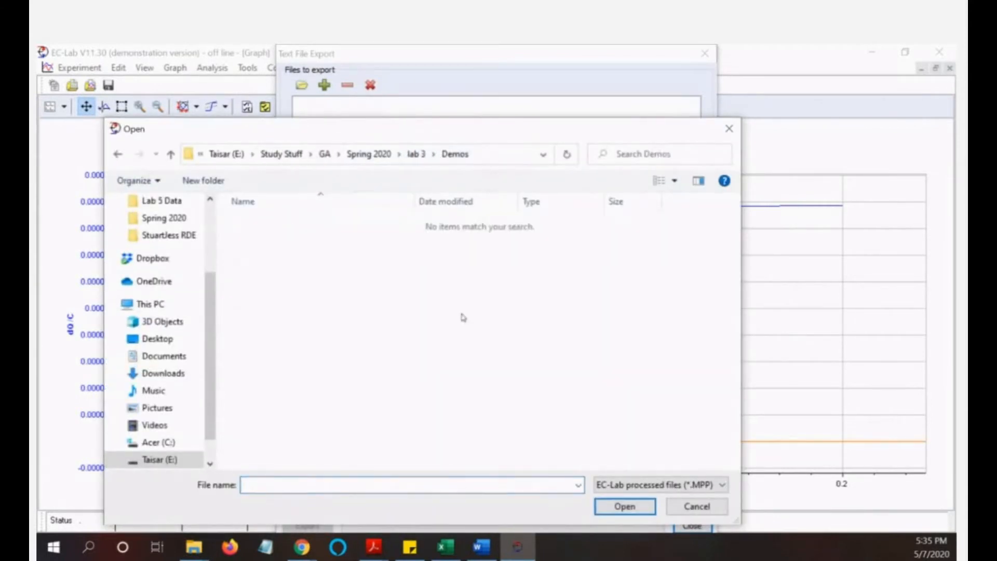
left_click(720, 485)
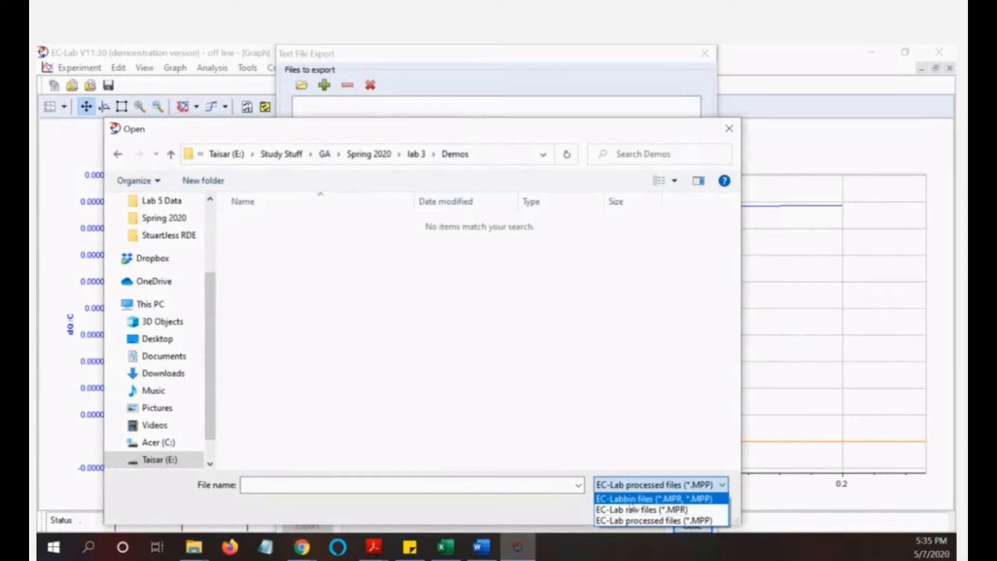
left_click(625, 498)
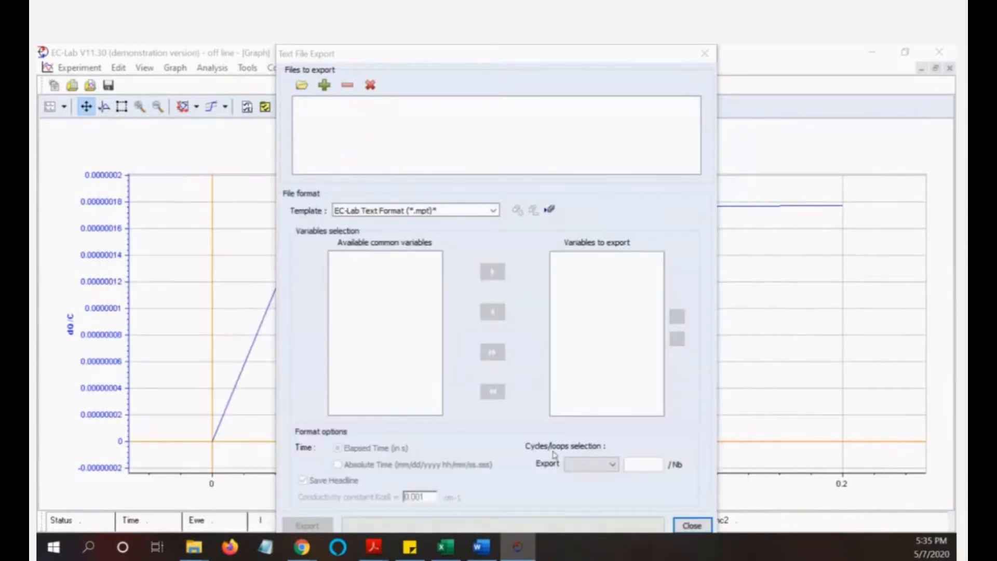
left_click(323, 85)
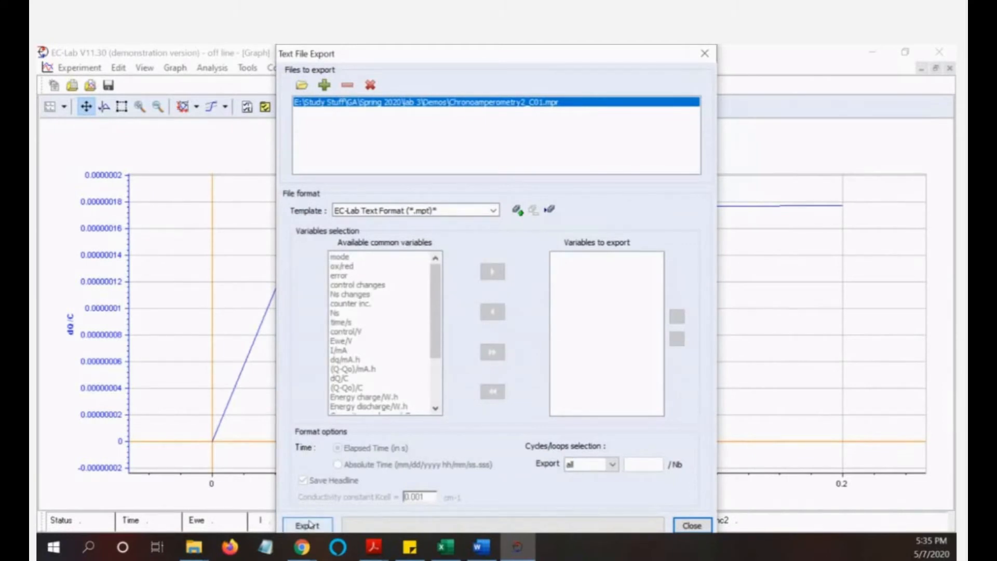
left_click(307, 525)
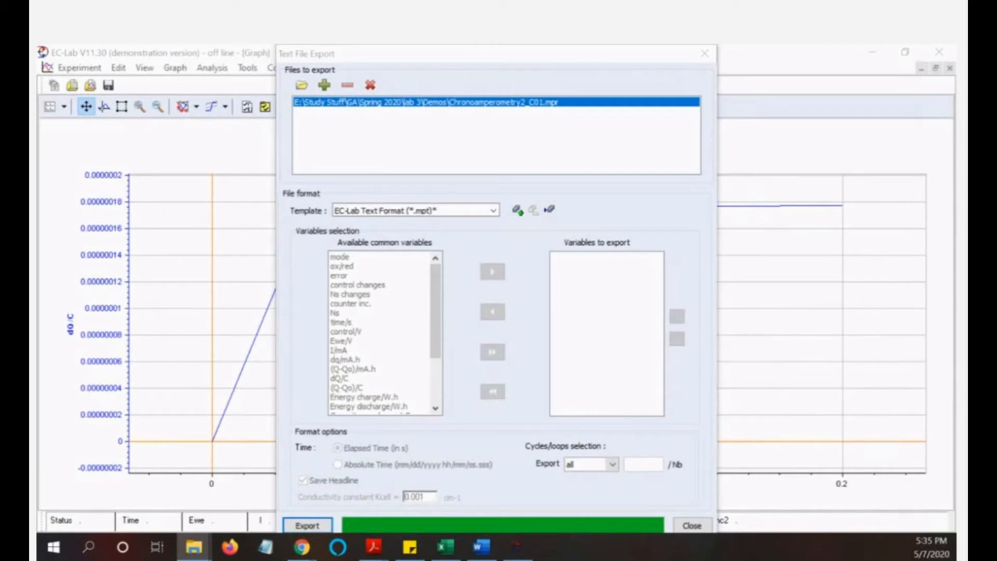
left_click(307, 525)
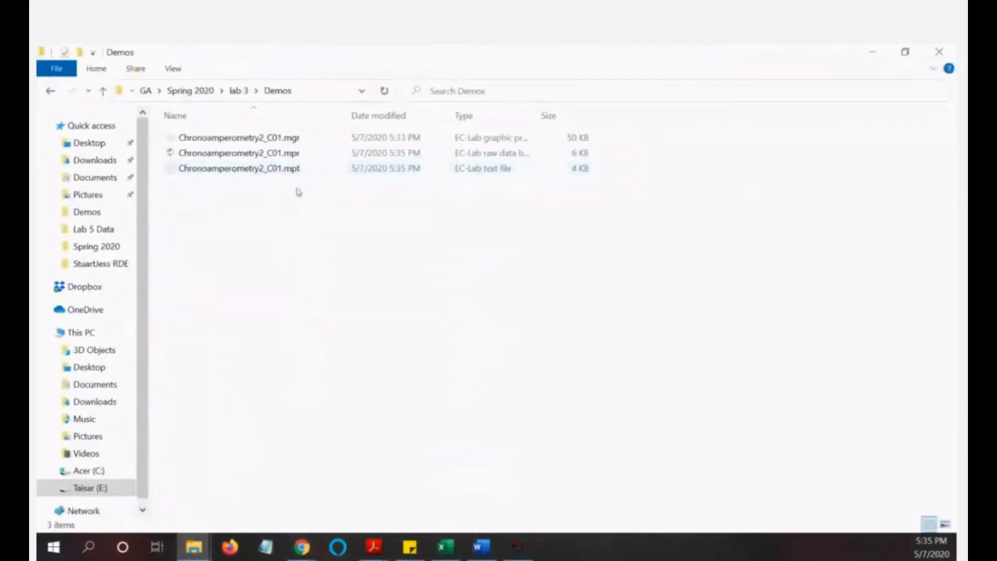
- Verify Chronoamperometry2_C01.mpt sits in Demos, then bring up a blank Excel workbook
left_click(238, 168)
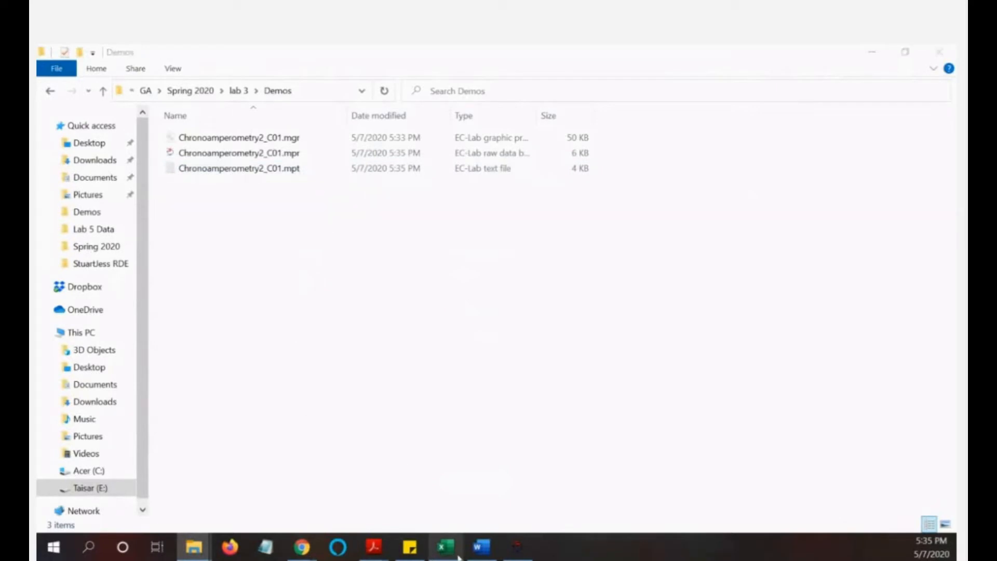
left_click(444, 546)
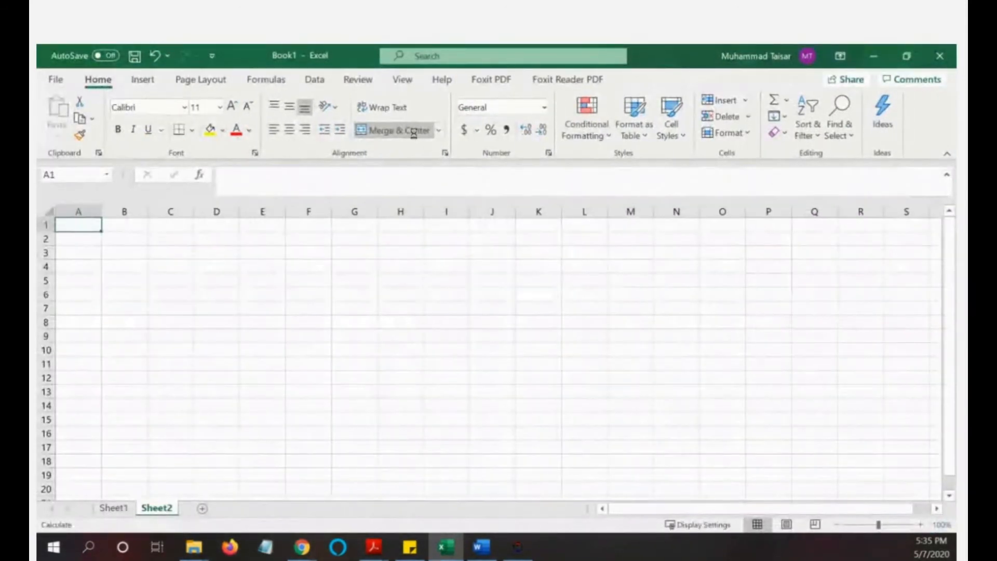
- Browse to Demos, show all file types, and open Chronoamperometry2_C01.mpt
left_click(56, 80)
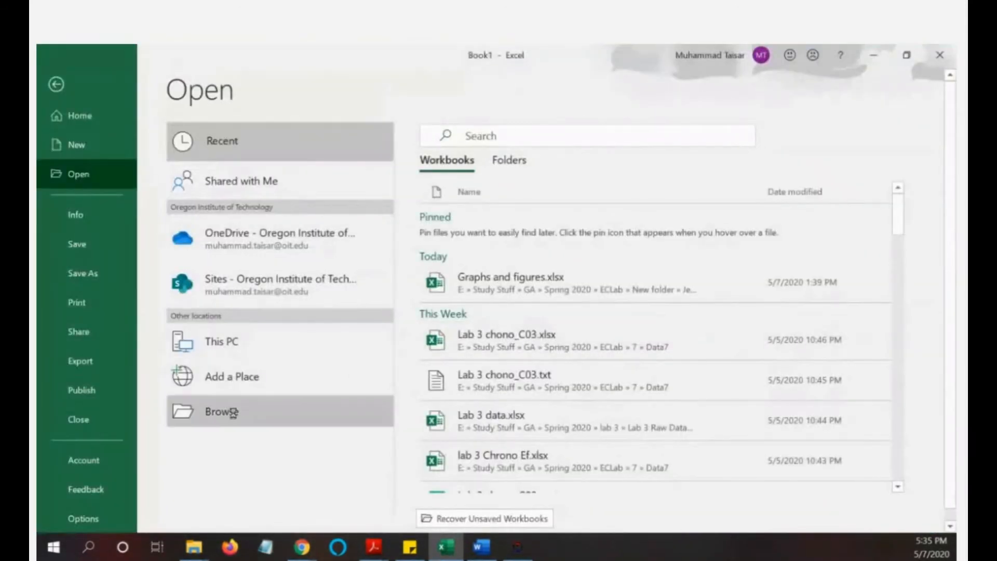
left_click(221, 412)
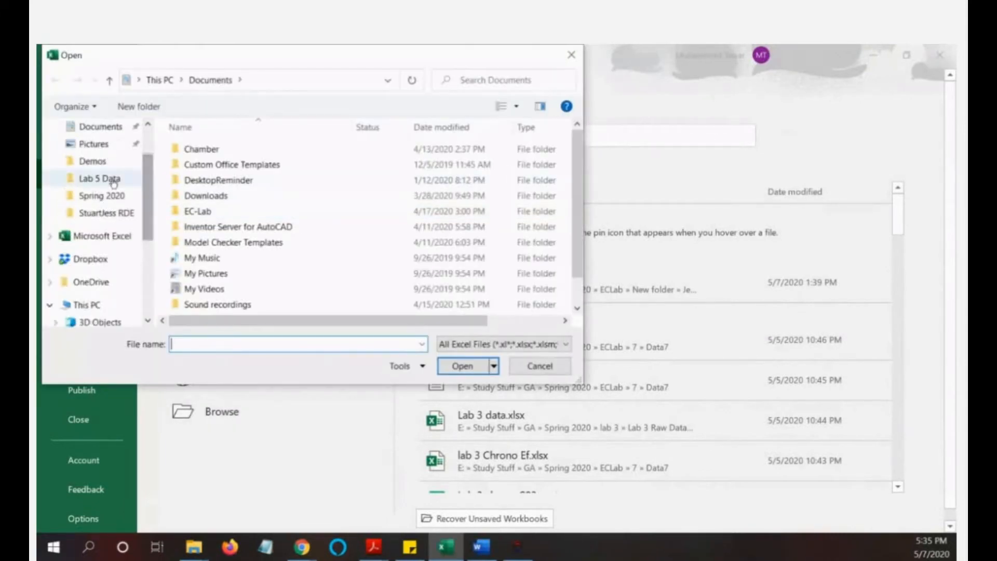
left_click(92, 161)
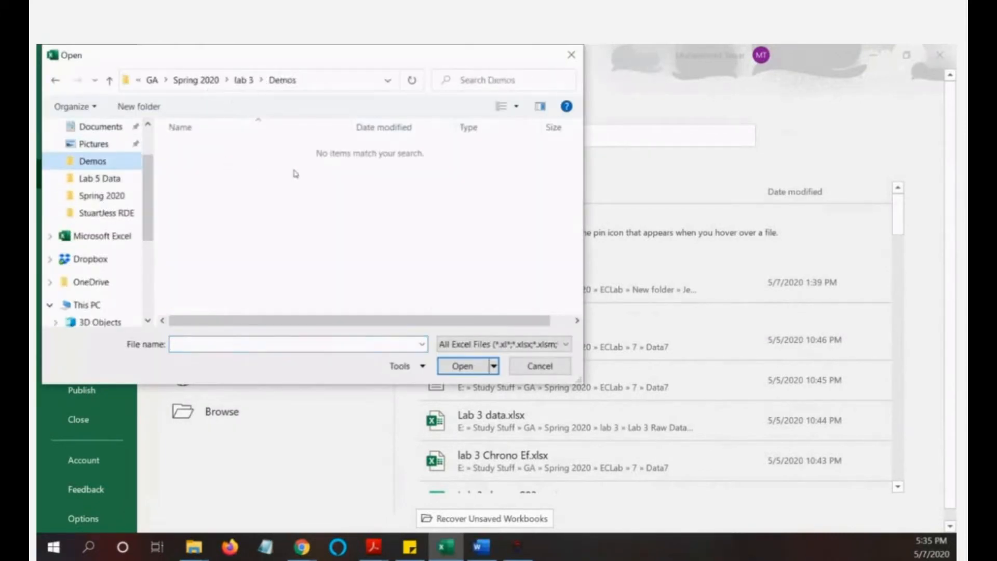
left_click(565, 344)
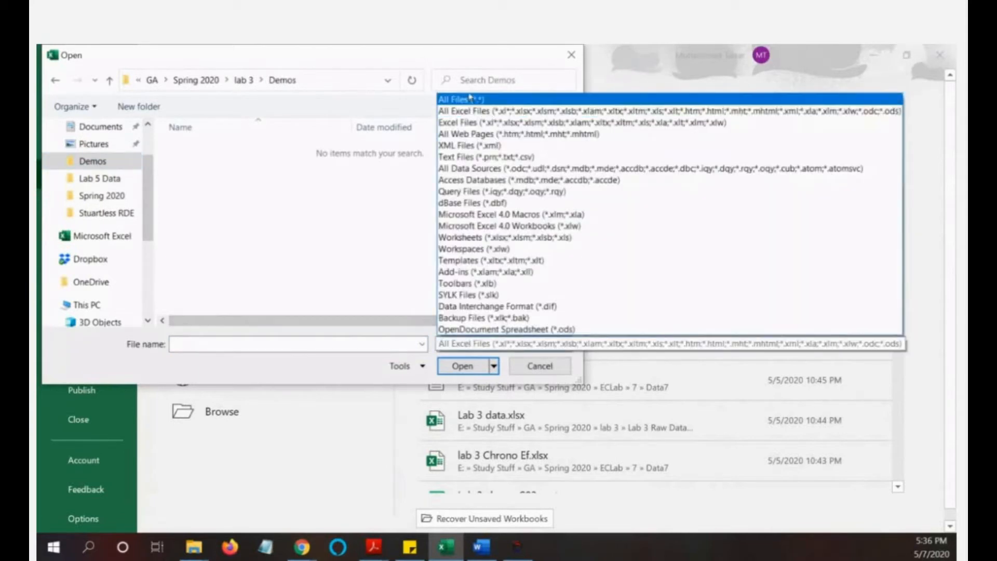
left_click(463, 99)
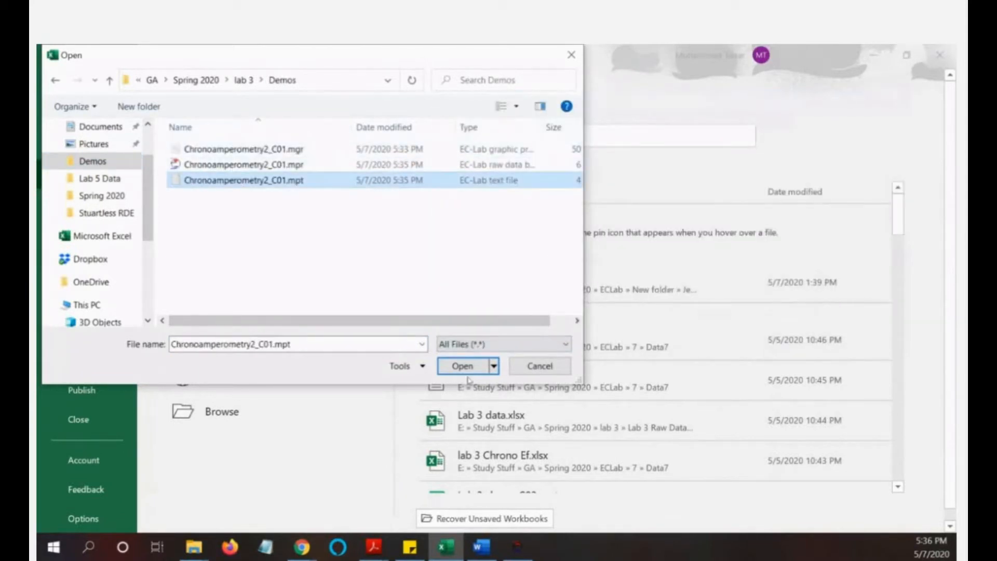
left_click(462, 365)
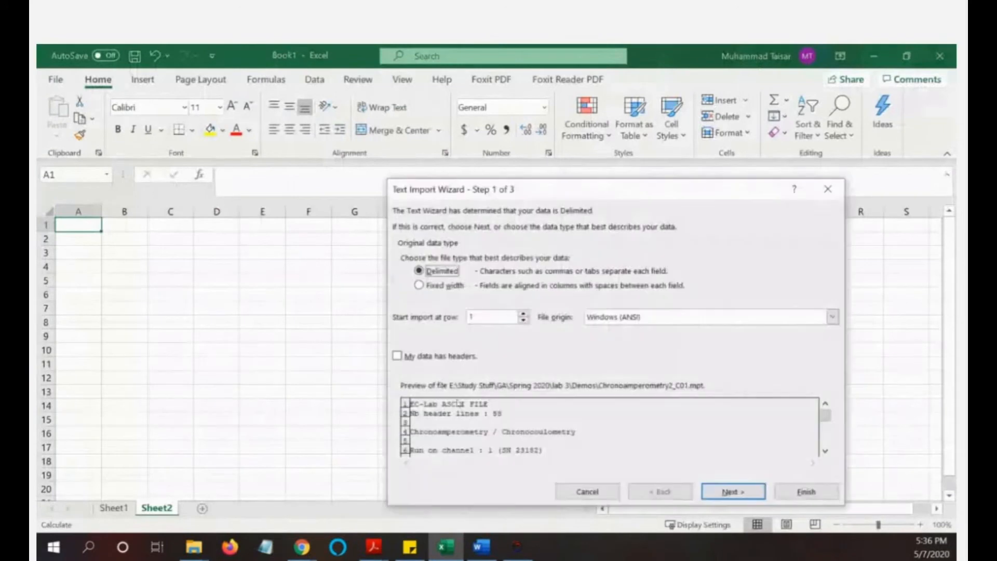
- Accept the Text Import Wizard defaults to finish importing the file
left_click(731, 492)
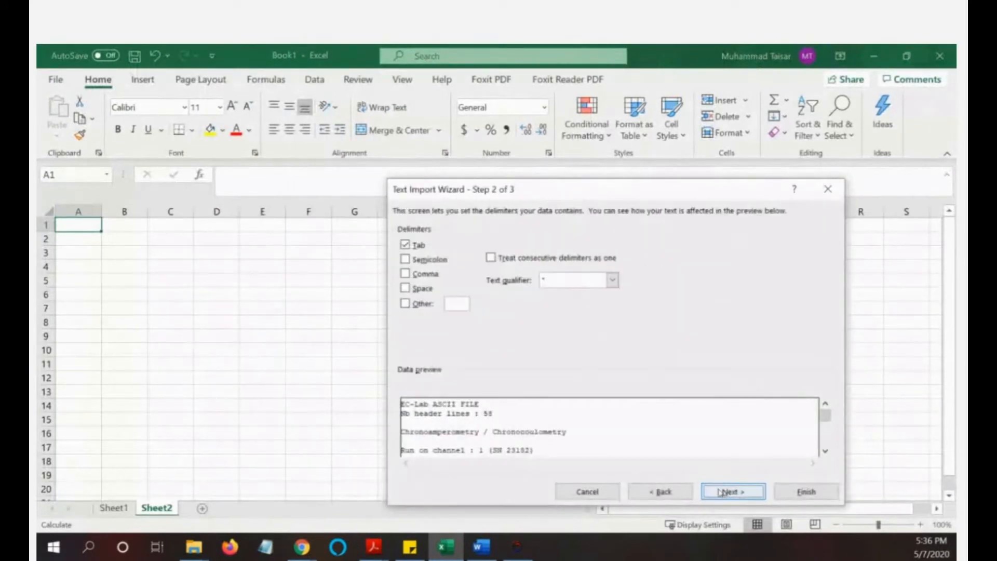
left_click(731, 491)
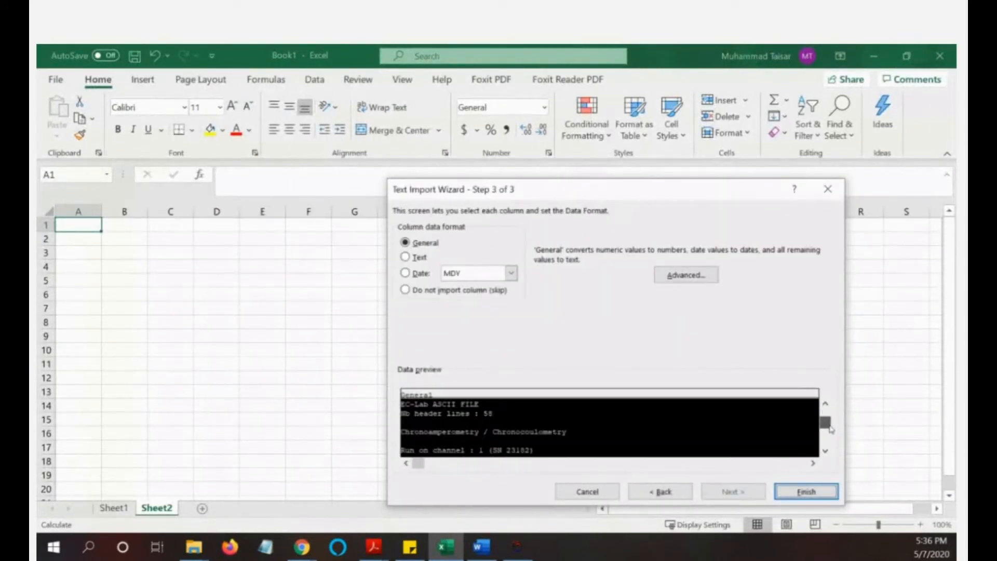
left_click(805, 491)
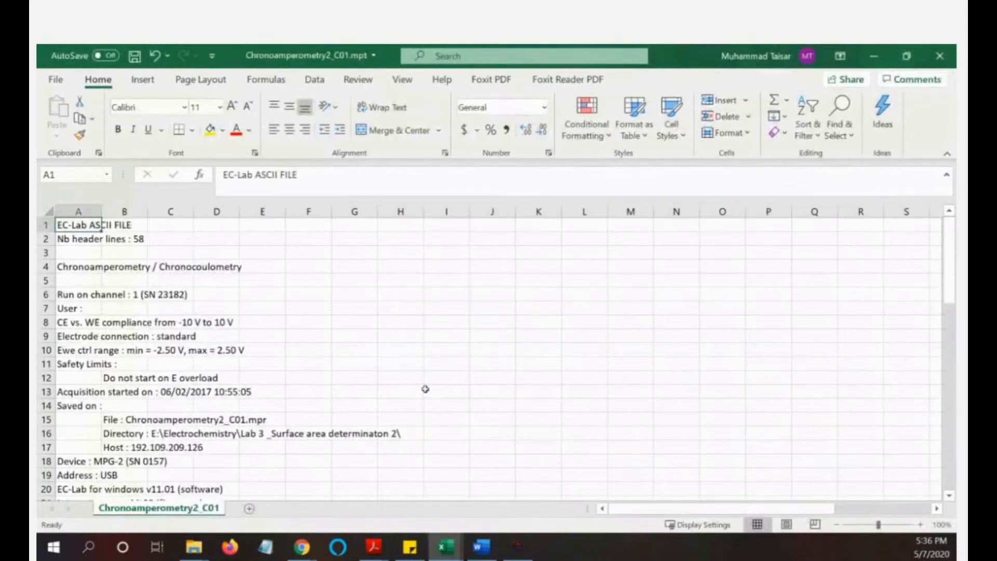
mouse_move(183, 203)
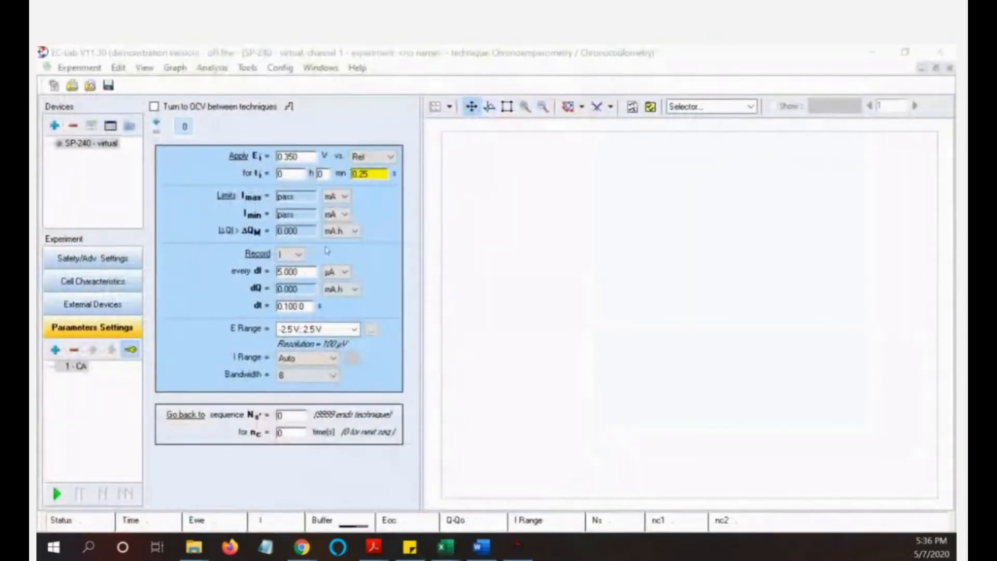
mouse_move(445, 547)
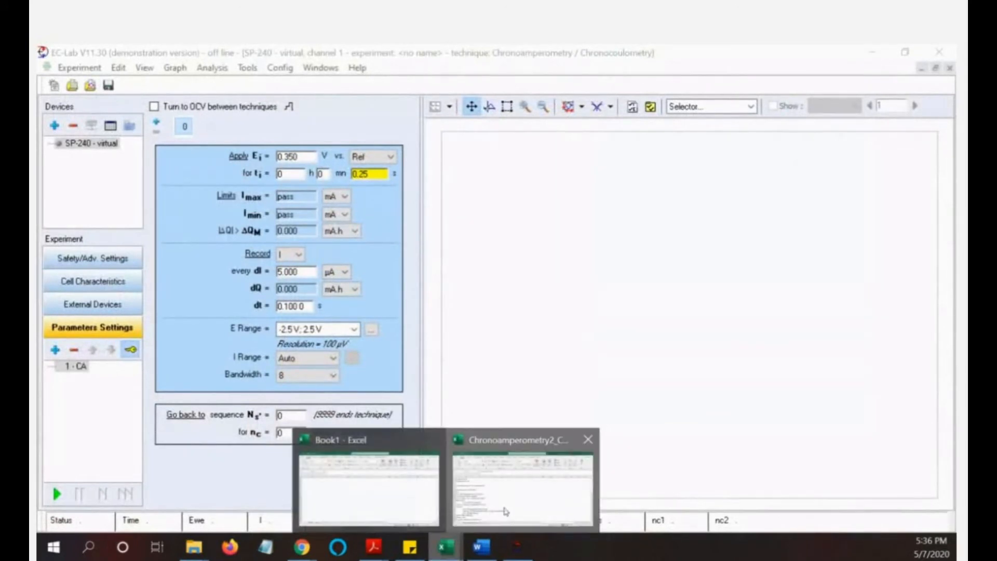
- Switch to the Chronoamperometry2_C01 workbook and scroll through its header rows
left_click(521, 438)
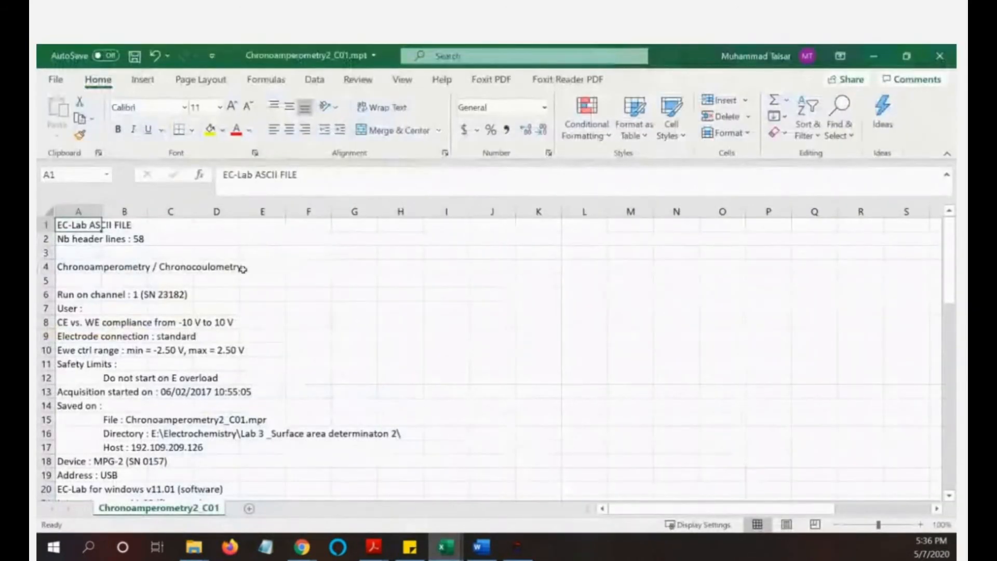
scroll("down", 3)
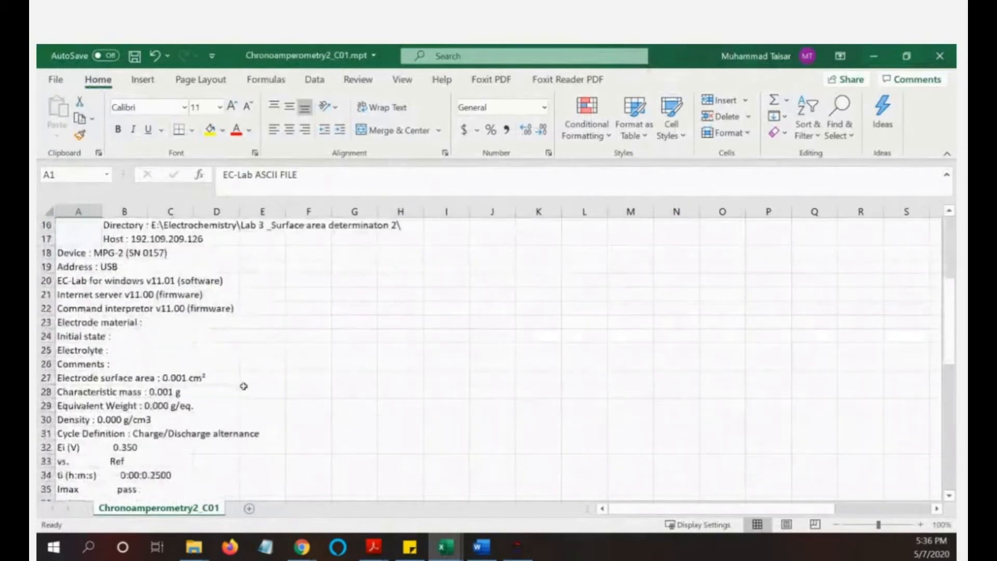
scroll("down", 3)
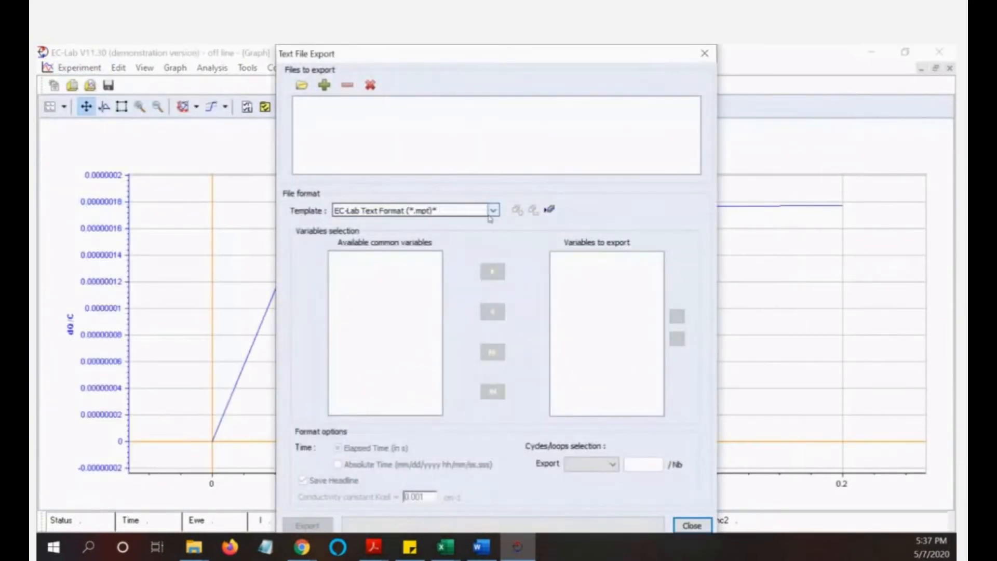
- Export time/s and dQ/C from Chronoamperometry2_C01.mpr using the Custom template
left_click(492, 209)
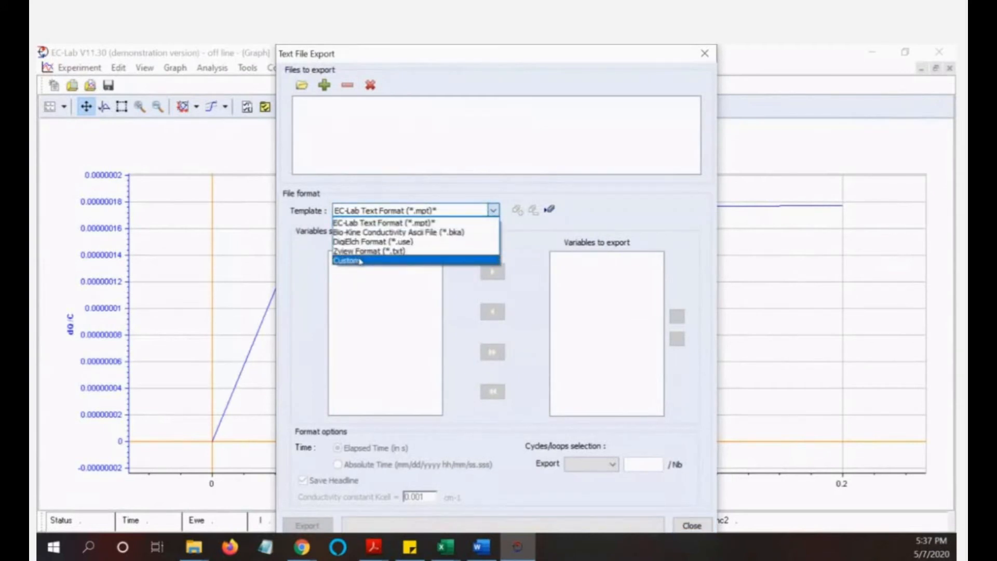
left_click(382, 223)
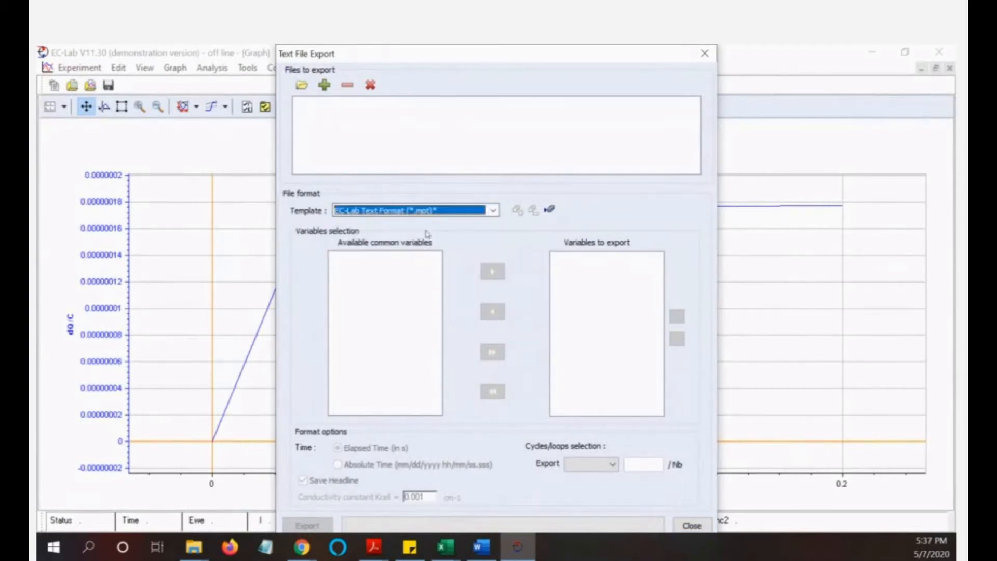
left_click(413, 210)
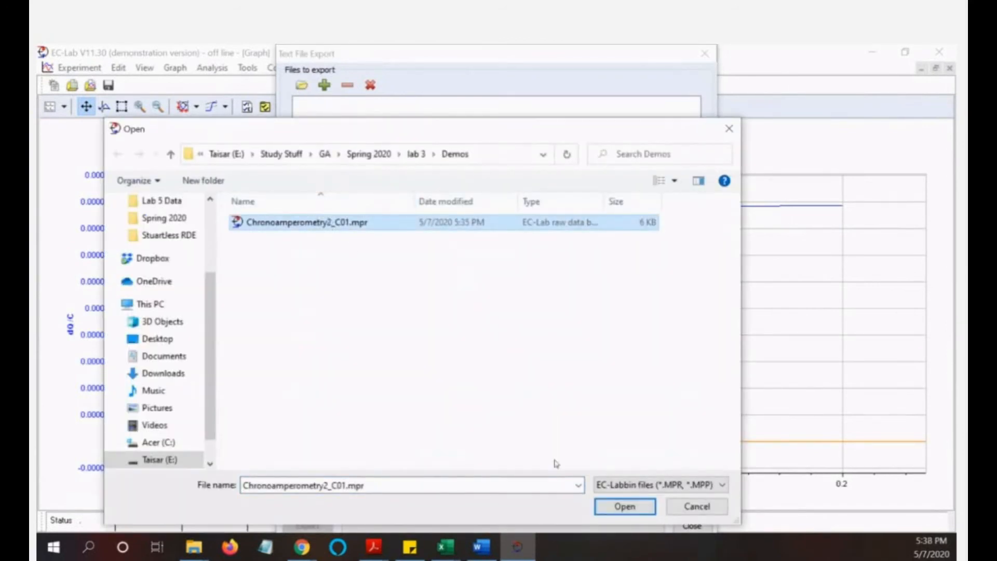
left_click(623, 506)
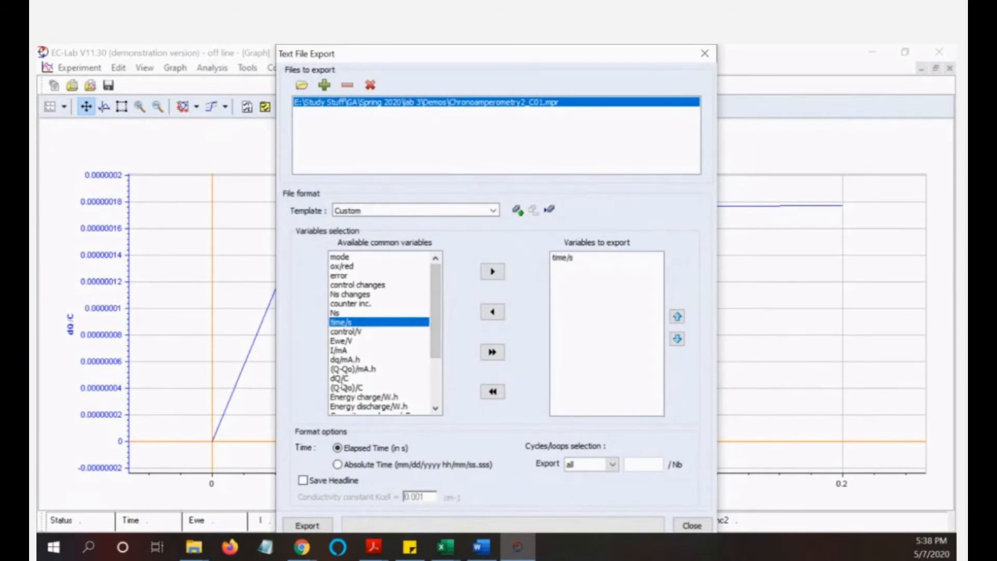
left_click(492, 272)
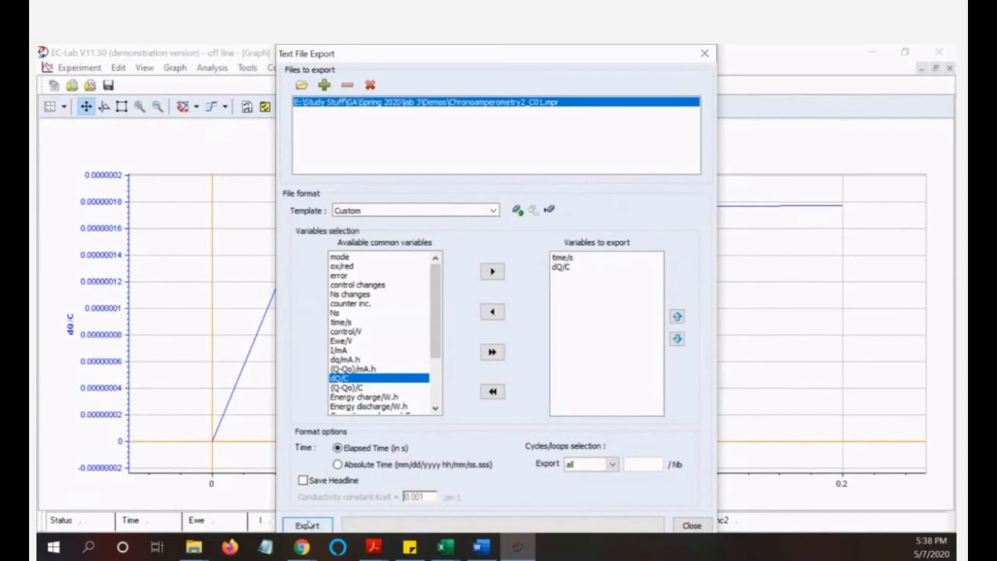
left_click(307, 525)
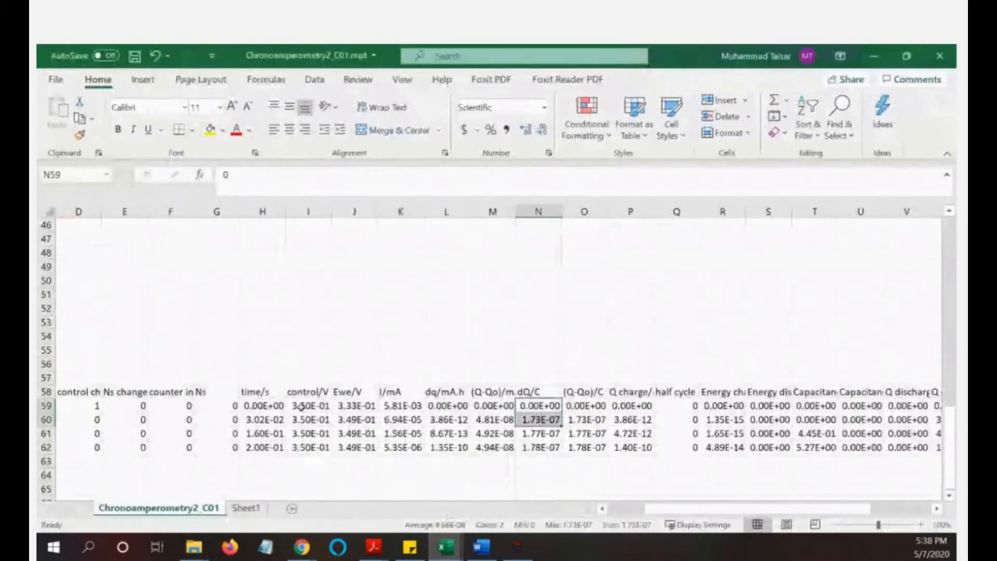
- Open Chronoamperometry2_C01.txt in Excel and finish the Text Import Wizard
left_click(55, 79)
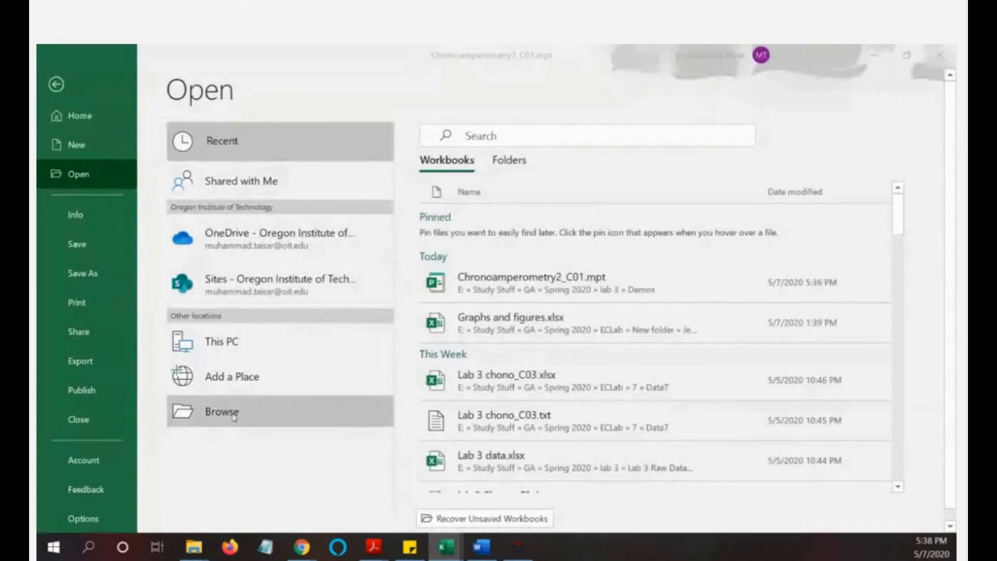
left_click(221, 411)
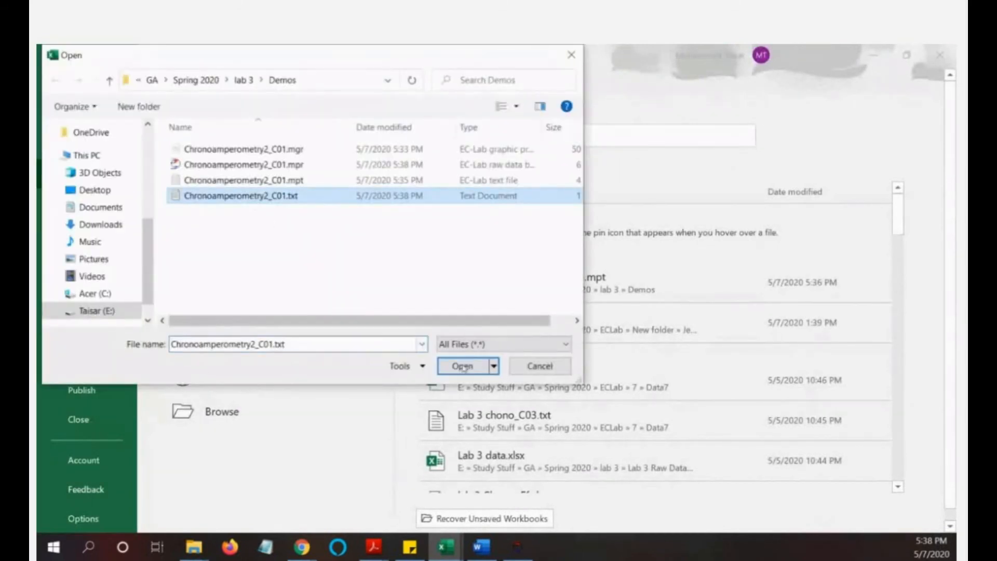
left_click(463, 366)
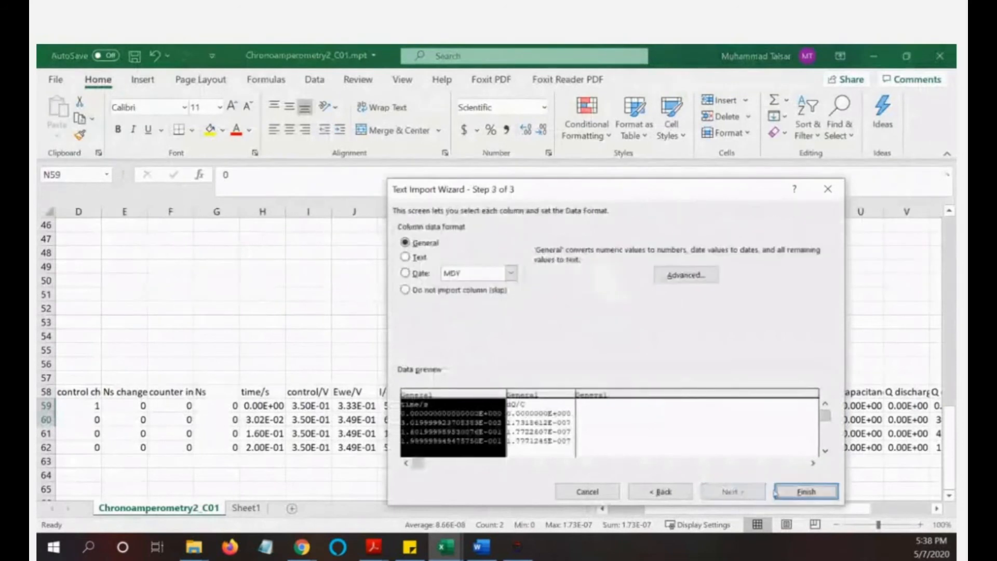
left_click(805, 490)
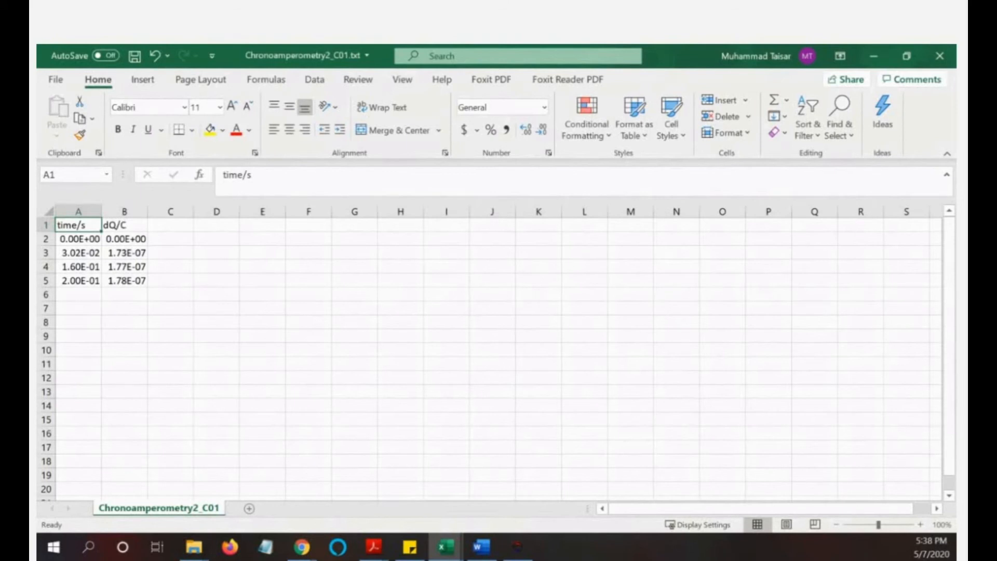
mouse_move(162, 258)
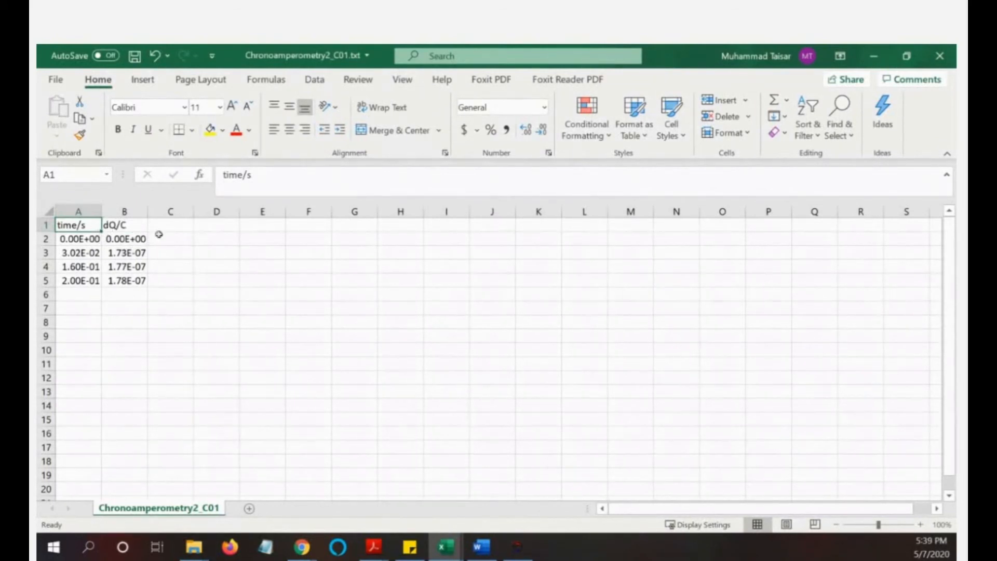
- Insert a new column before dQ/C and label it time/ms^0.5
left_click(169, 225)
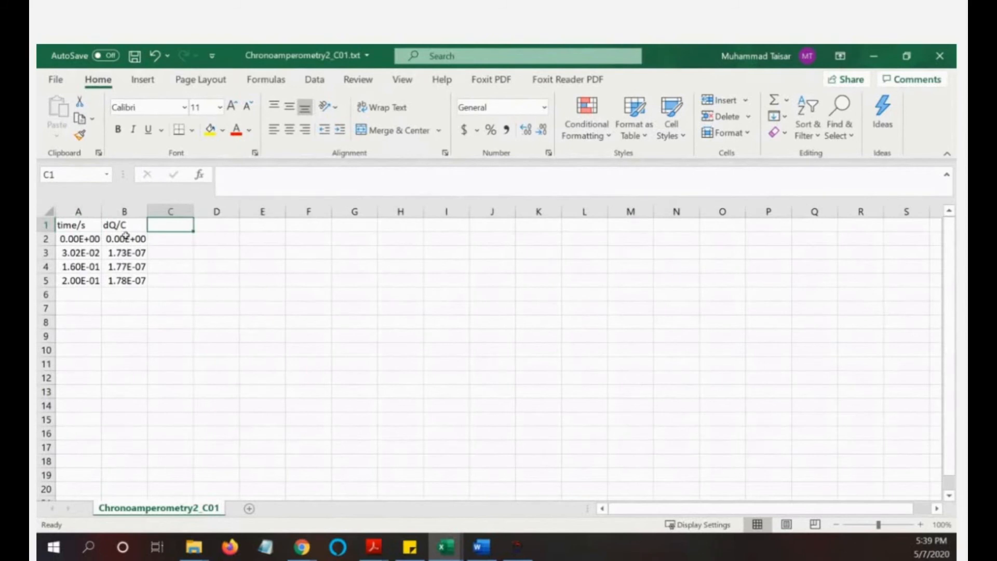
right_click(124, 212)
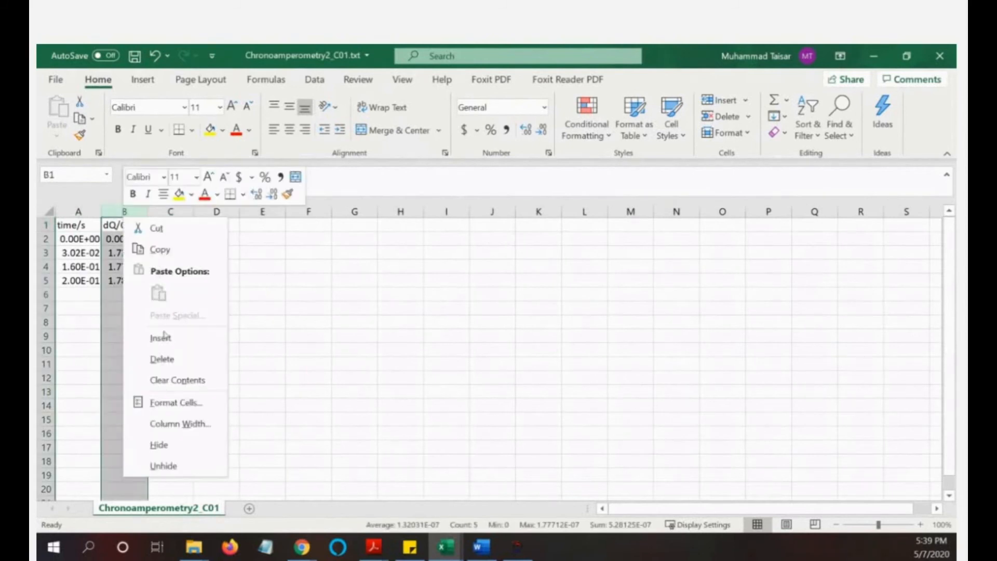
left_click(177, 380)
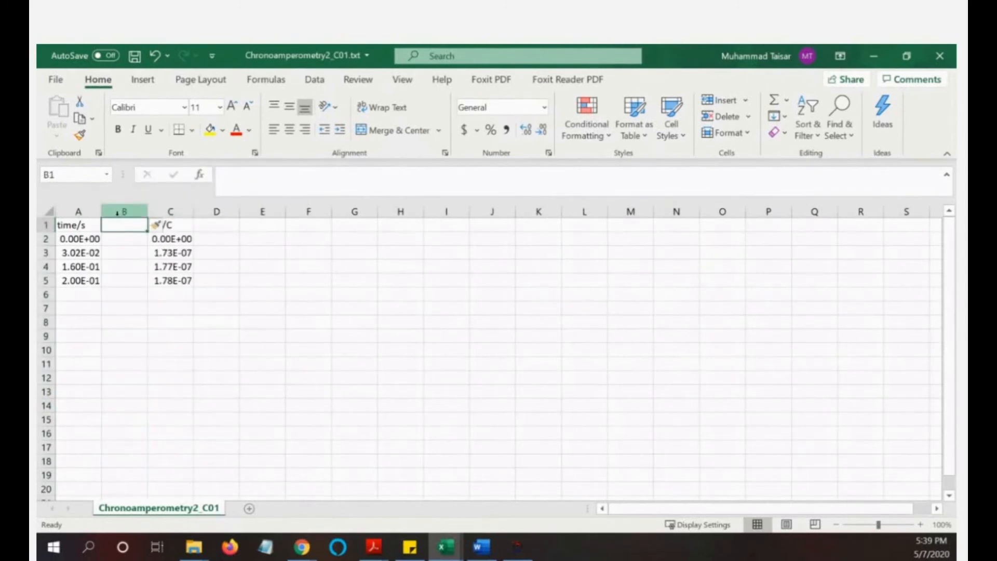
type("time/")
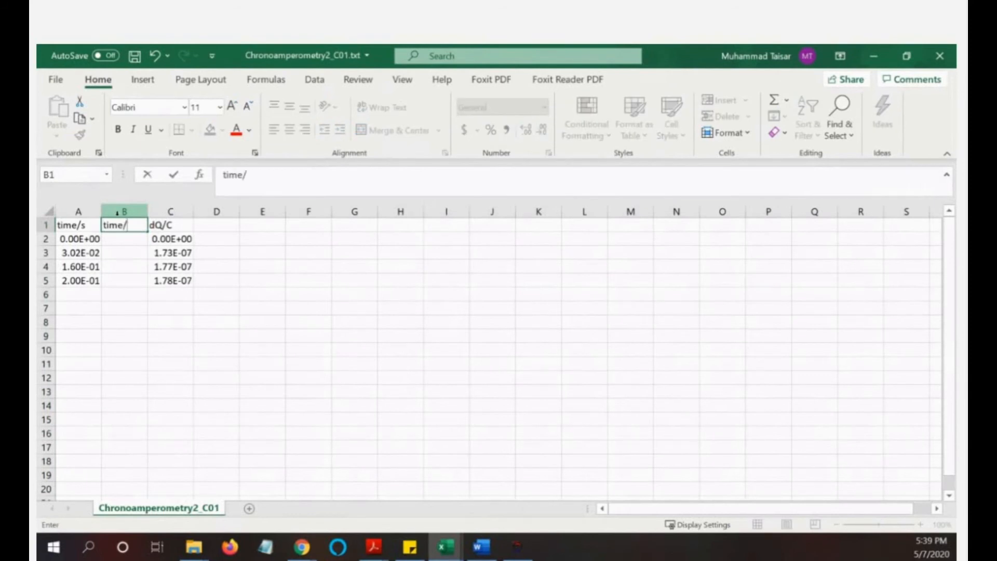
type("ms")
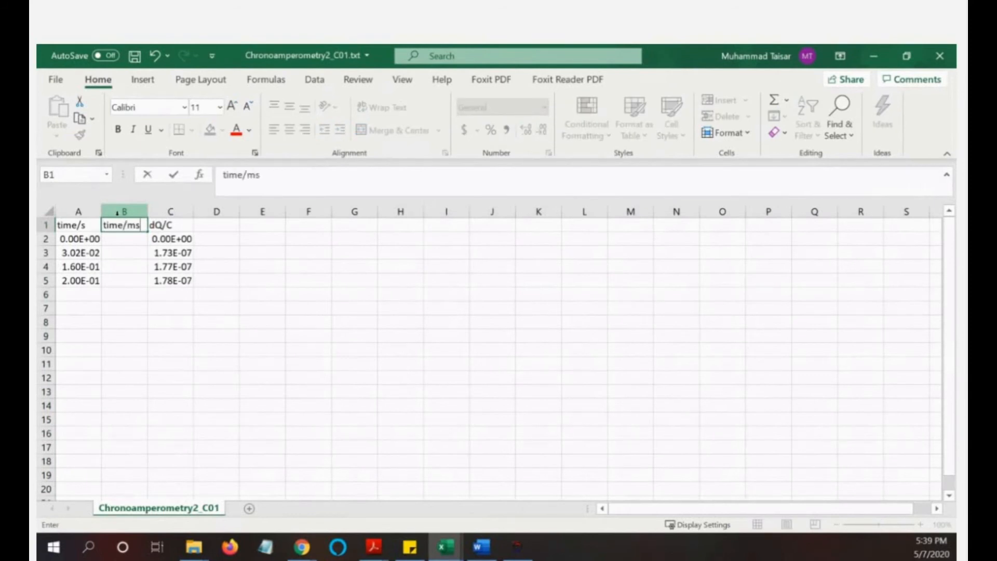
type("^")
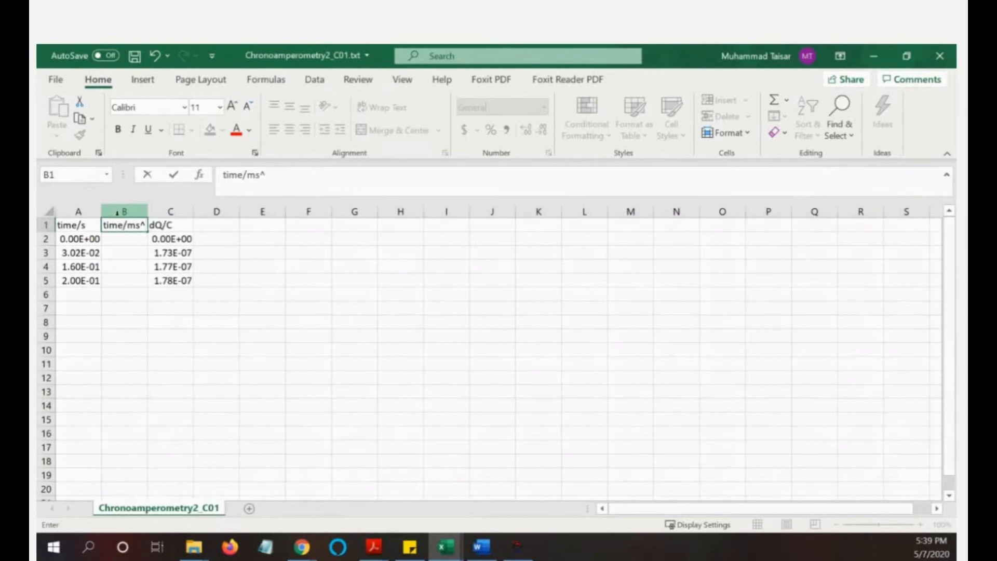
type("1")
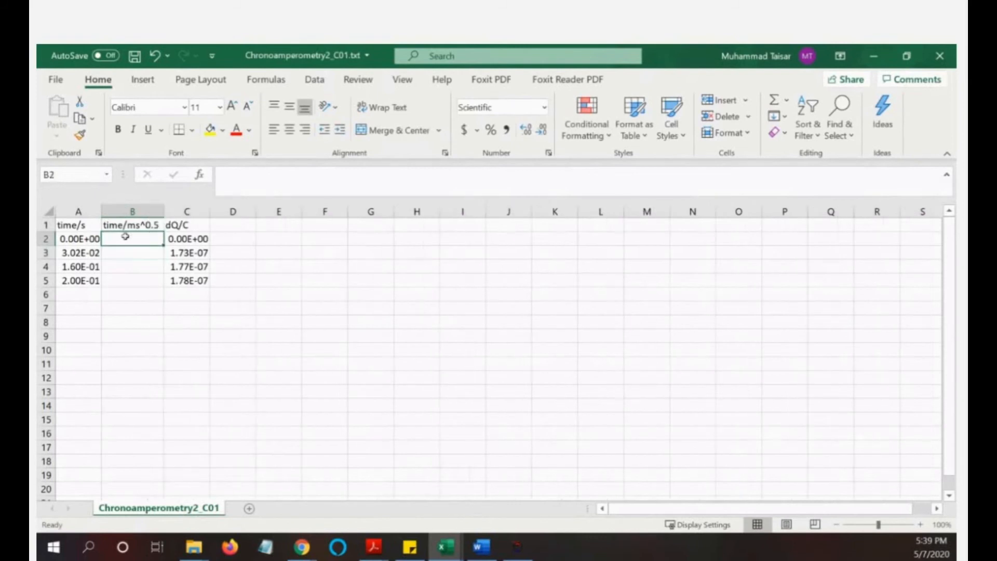
- Enter =(A2*1000)^0.5 in B2 and fill it down to B5
type("=")
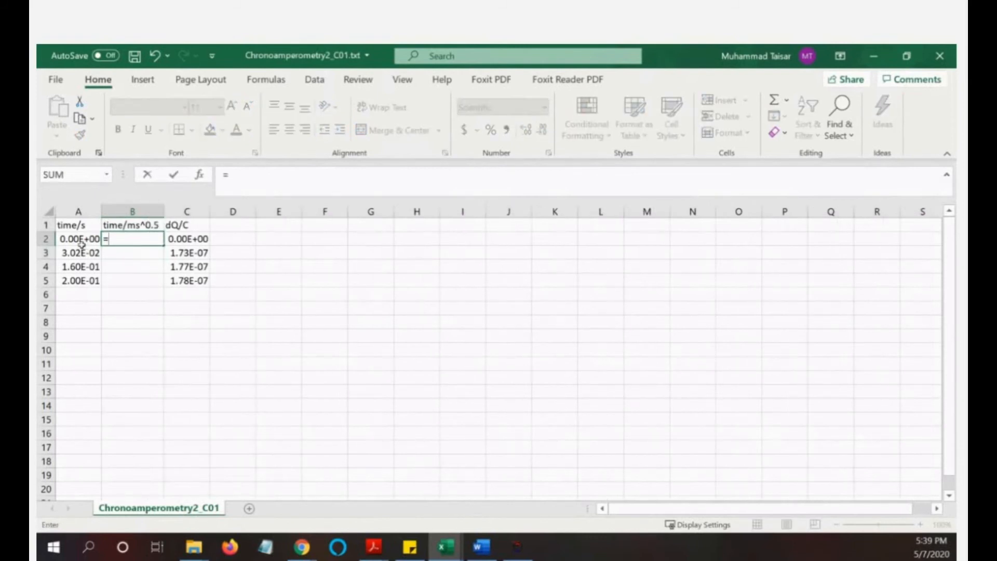
type("A2*1")
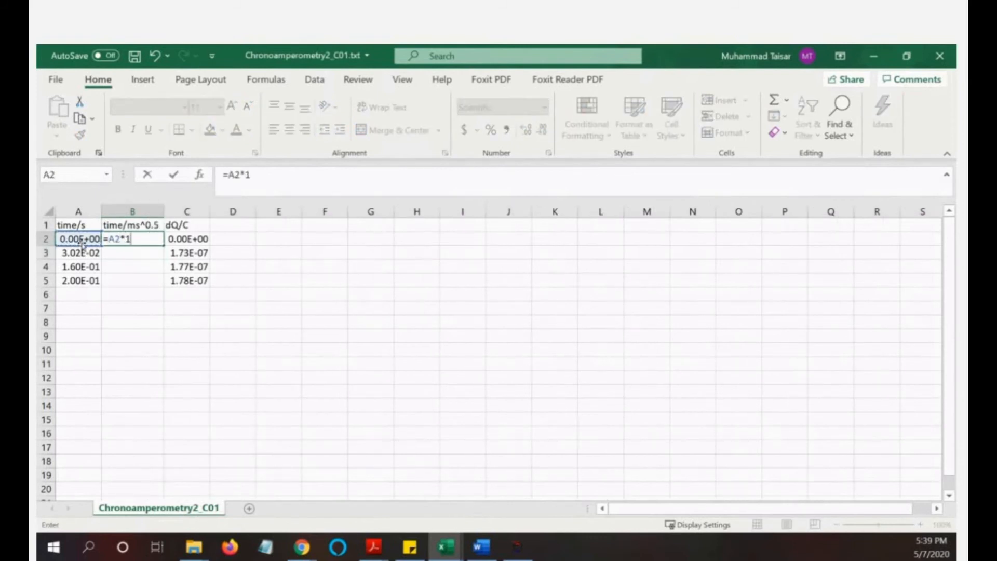
type("000")
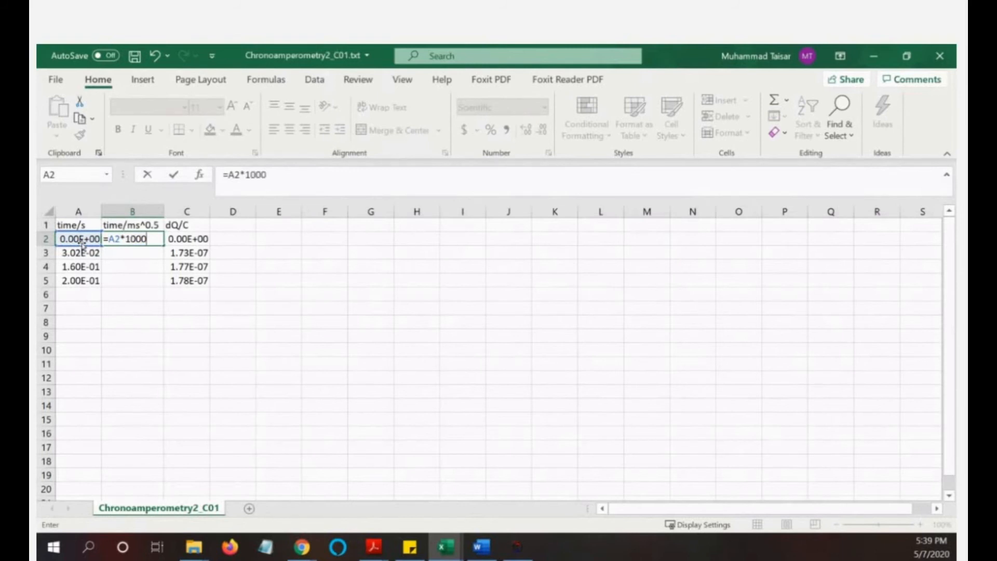
type(")")
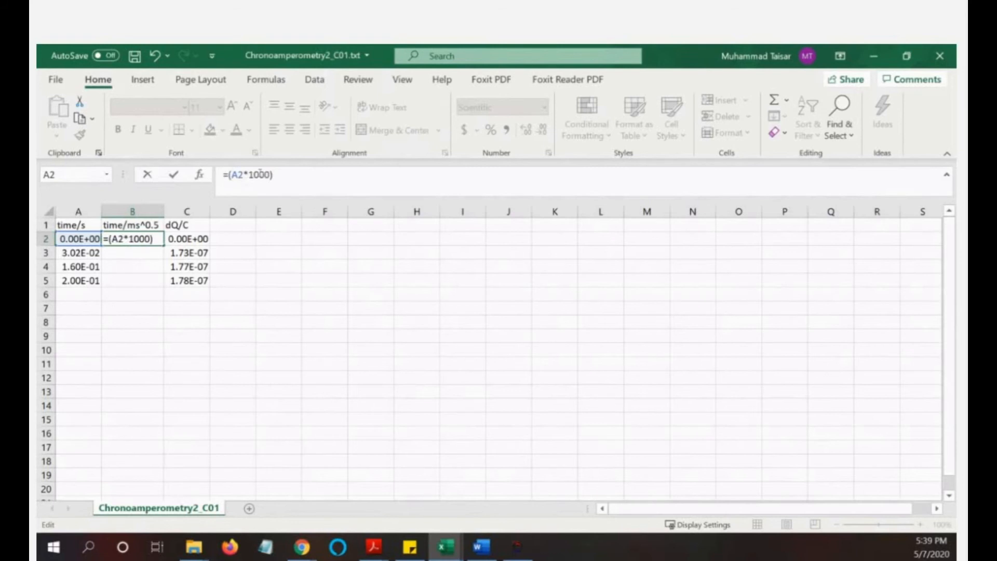
type("^0")
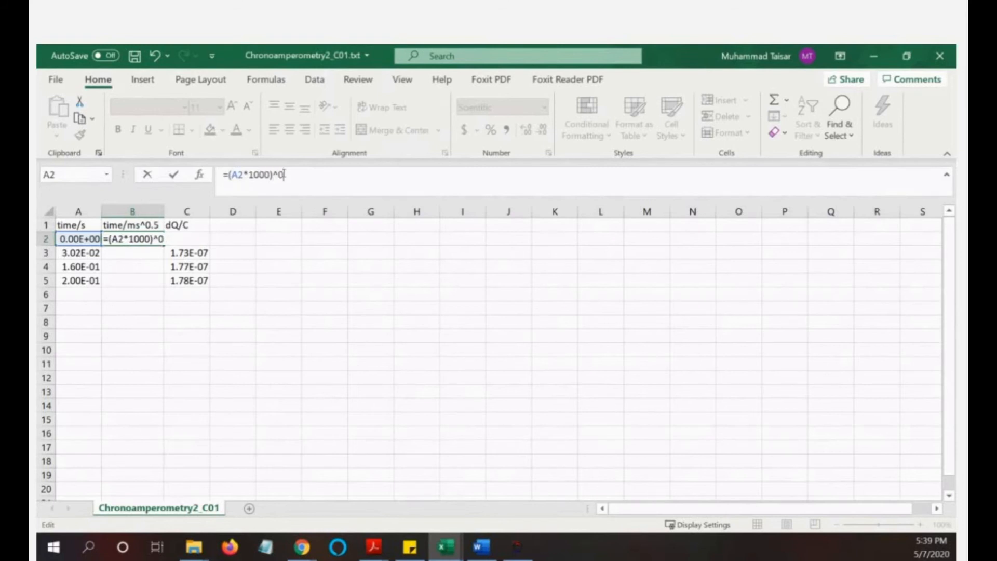
type(".5")
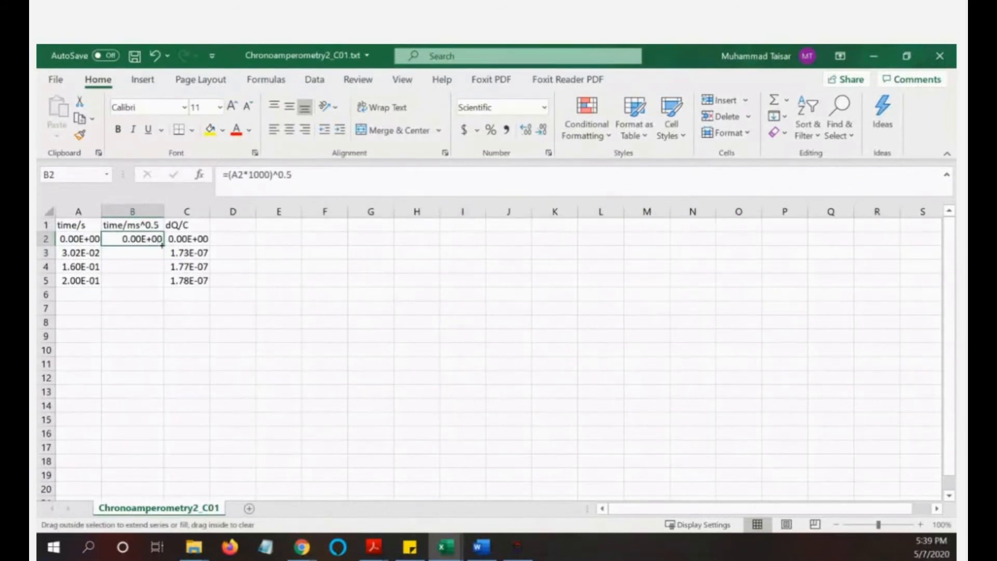
left_click_drag(132, 239, 133, 281)
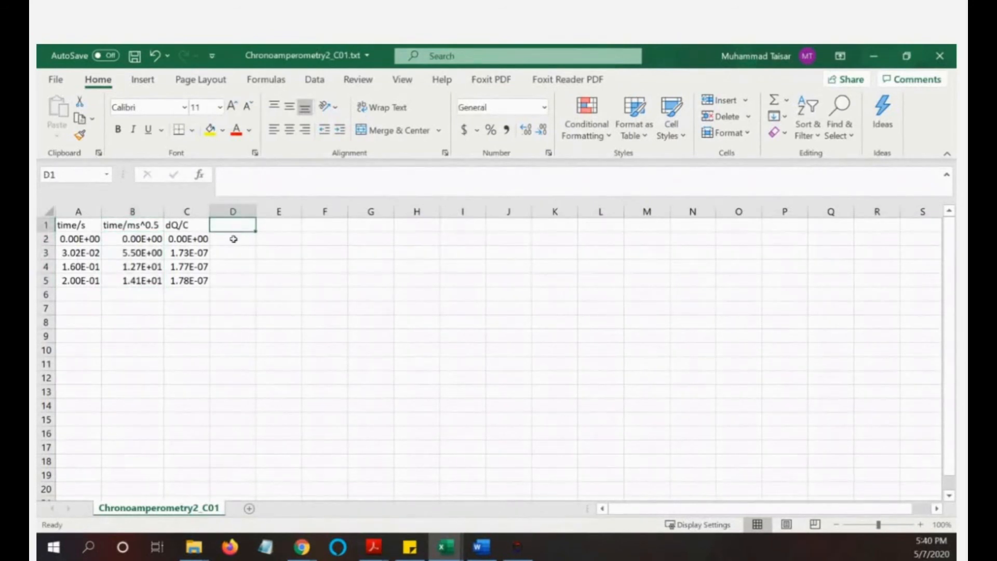
- Add a Q/microCoulomb column in D using =C2*1E6, filled down to row 5
type("Q/")
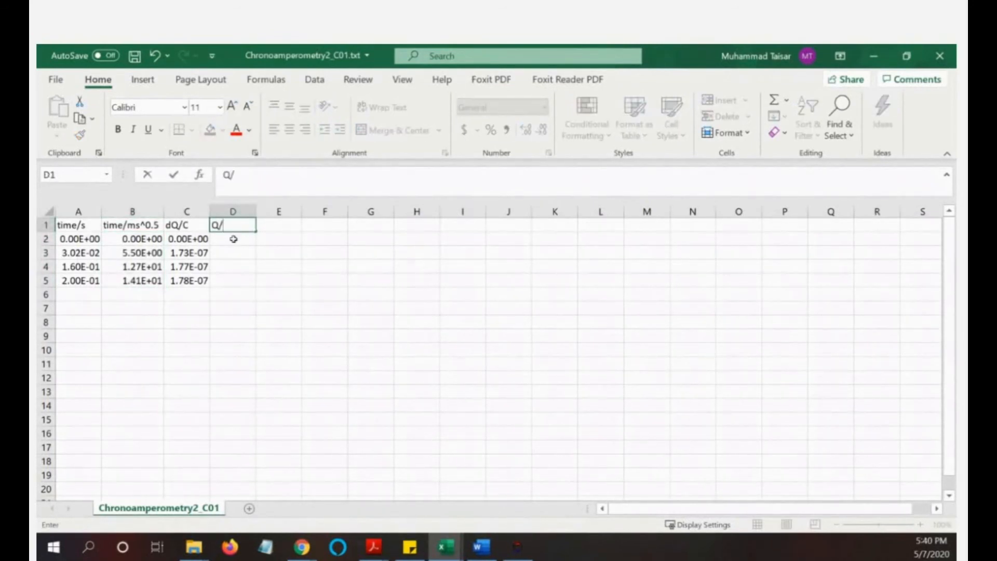
type("micr")
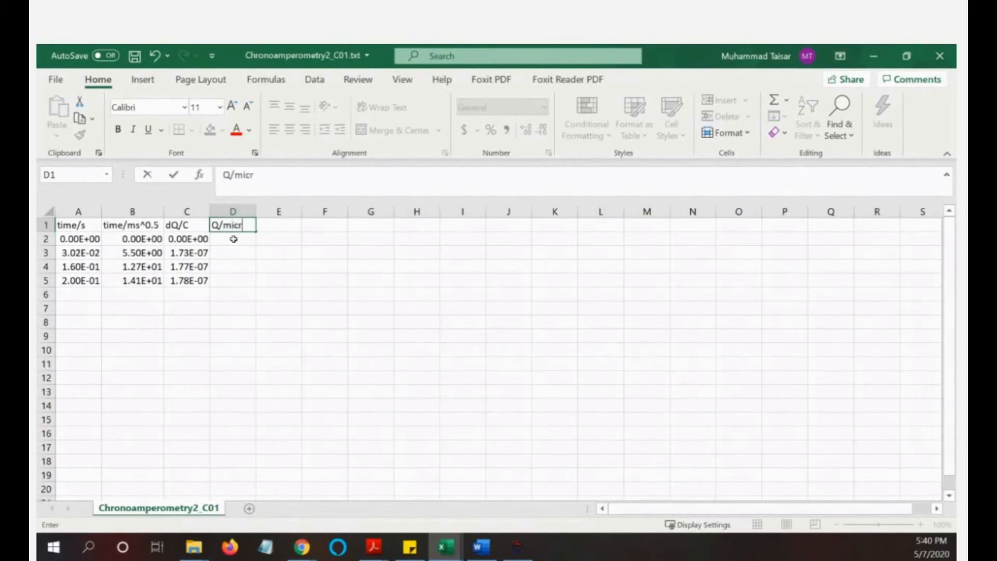
type("o")
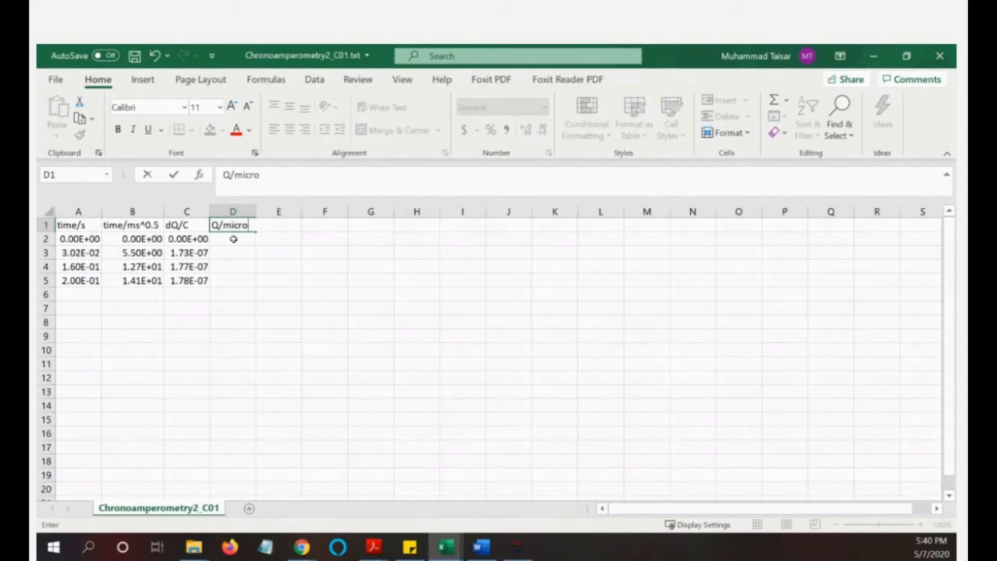
type("Coulomb")
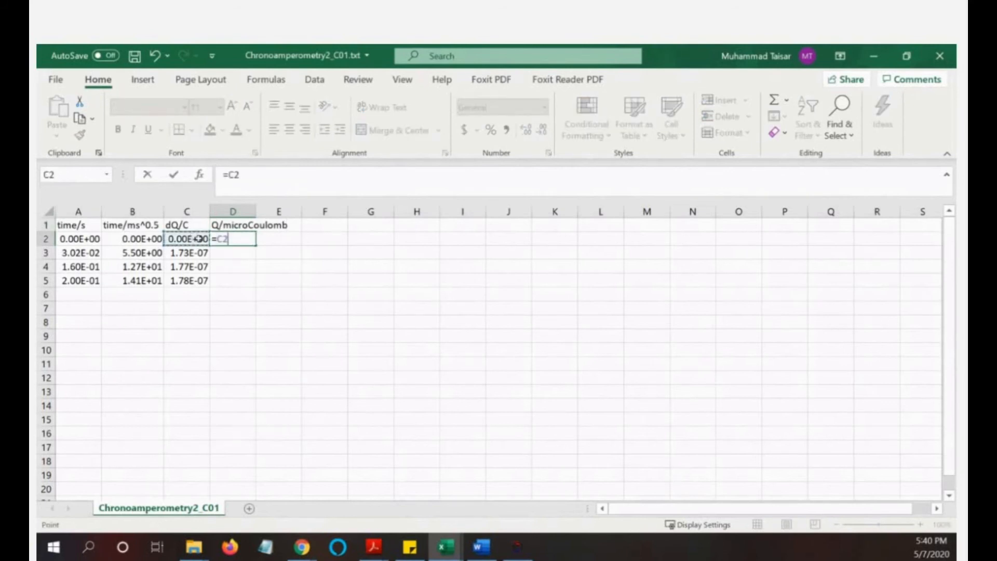
type("*1")
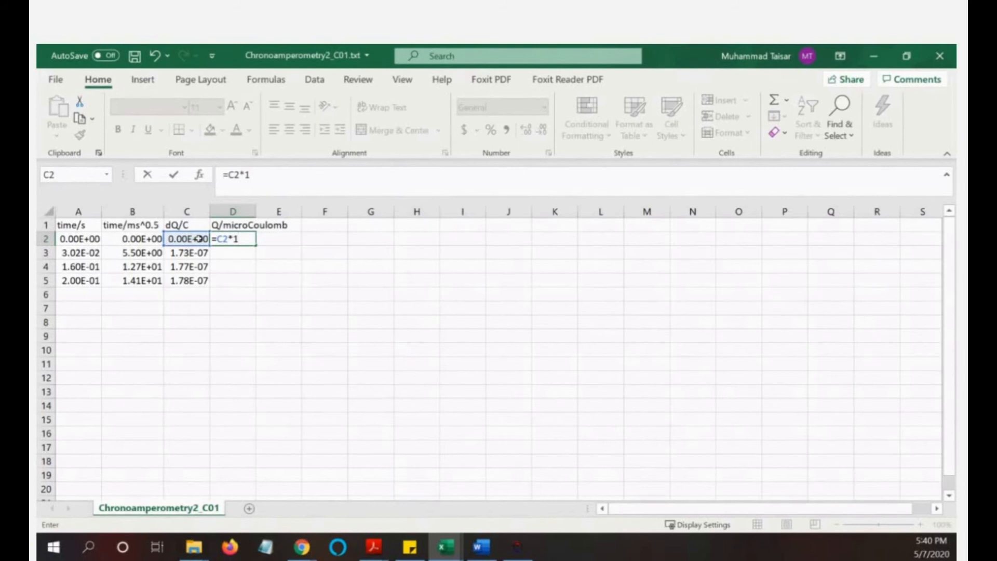
type("E6")
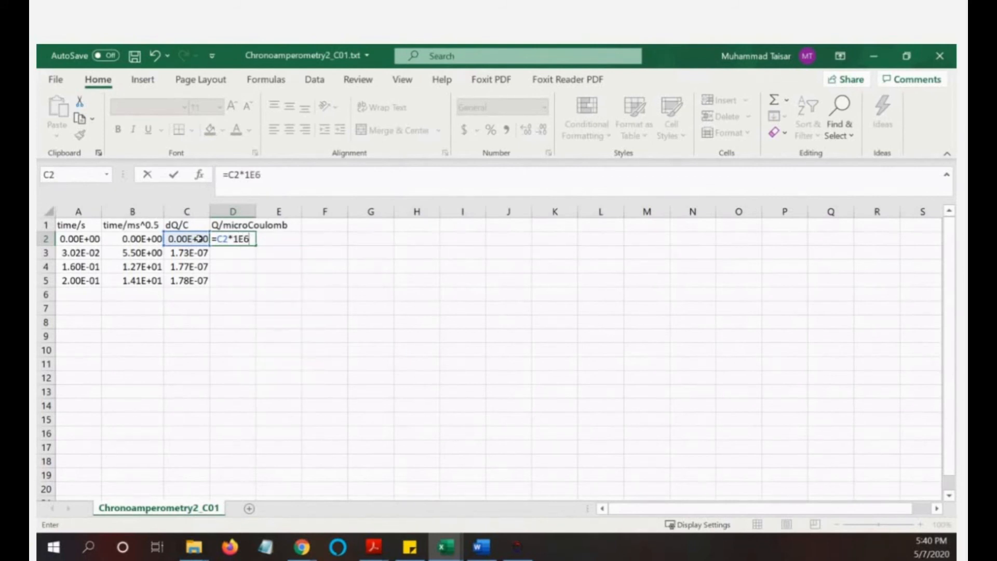
key("enter")
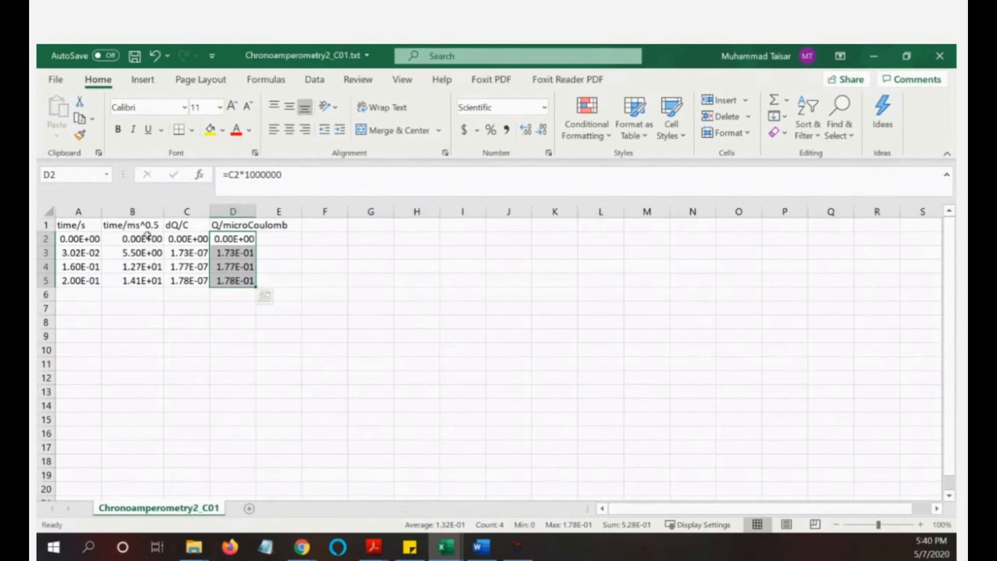
left_click(133, 252)
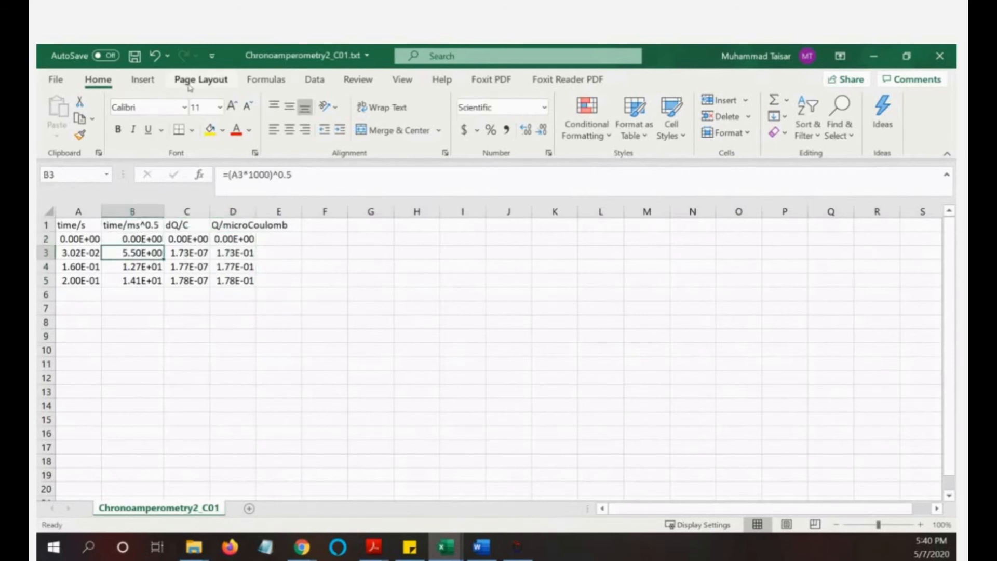
- Insert a straight-line scatter chart with X values B2:B5 and Y values D2:D5
left_click(143, 79)
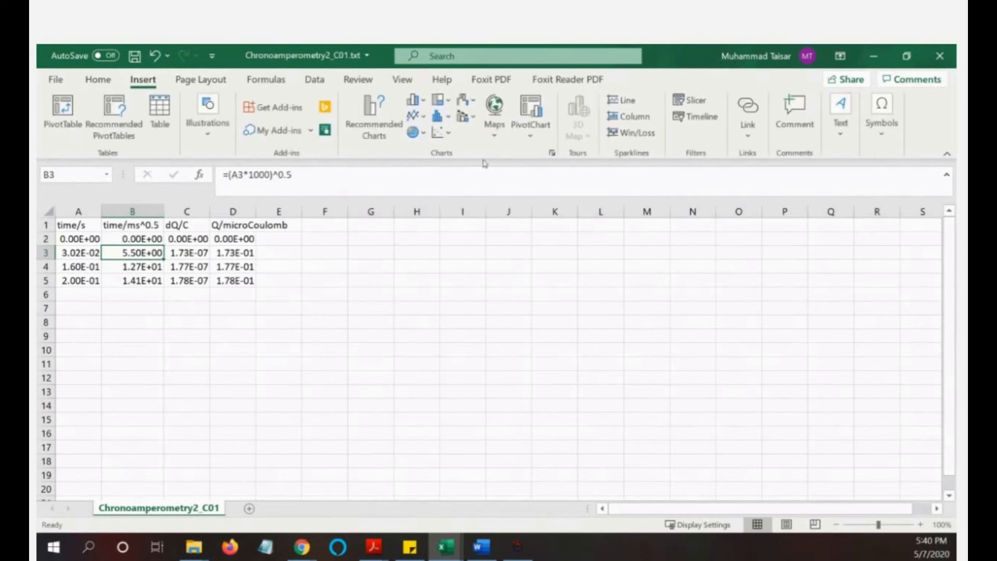
left_click(414, 133)
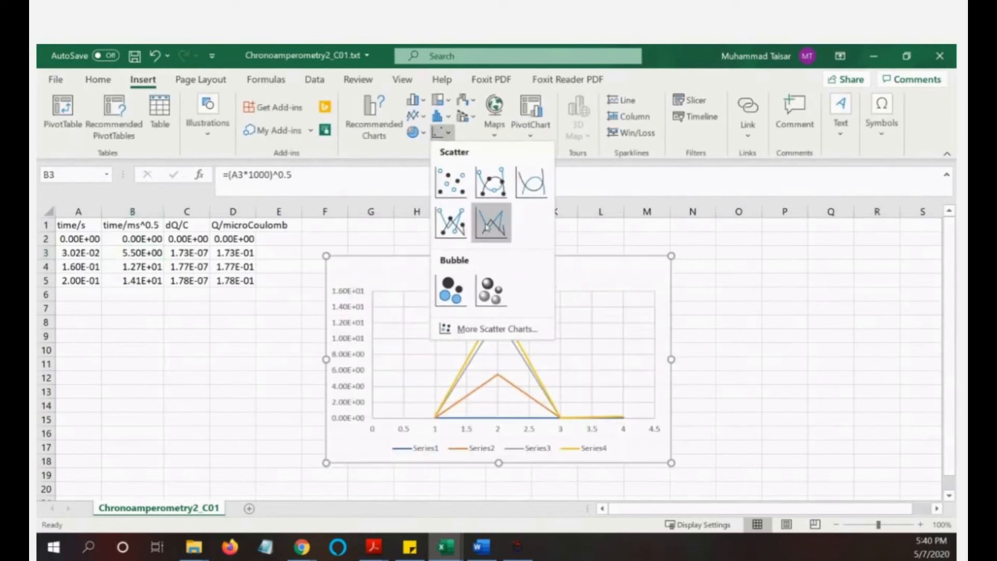
left_click(491, 222)
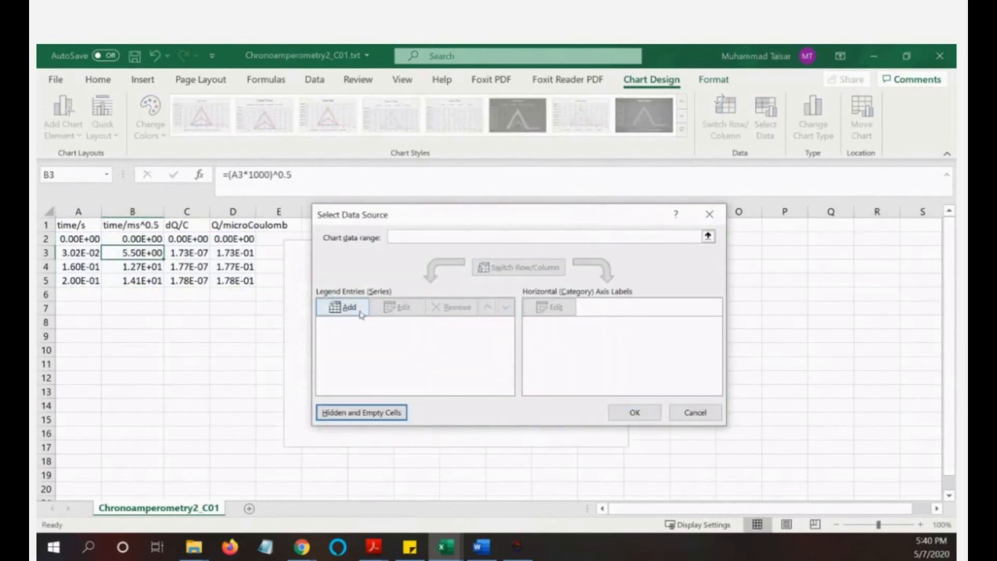
left_click(347, 307)
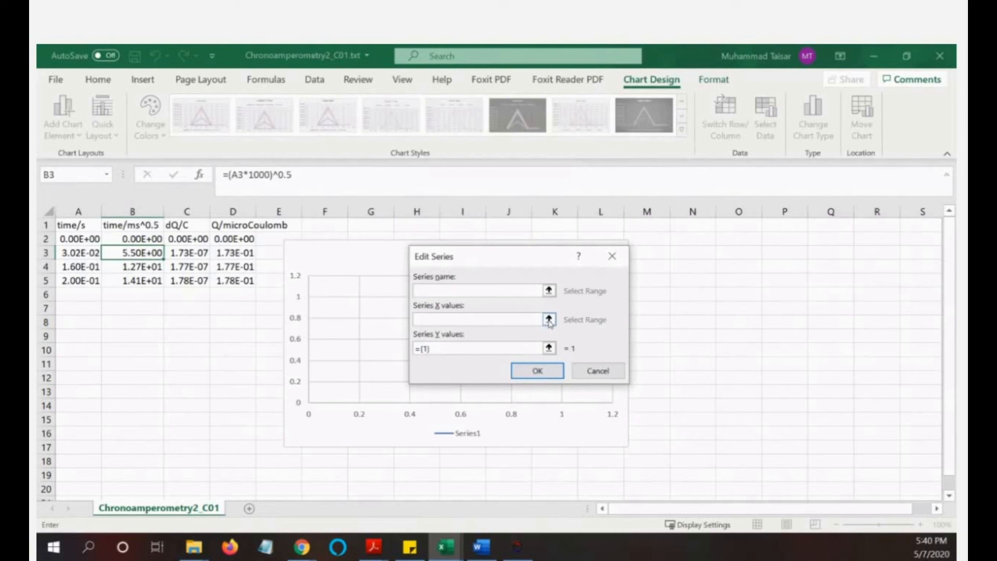
left_click_drag(132, 238, 132, 281)
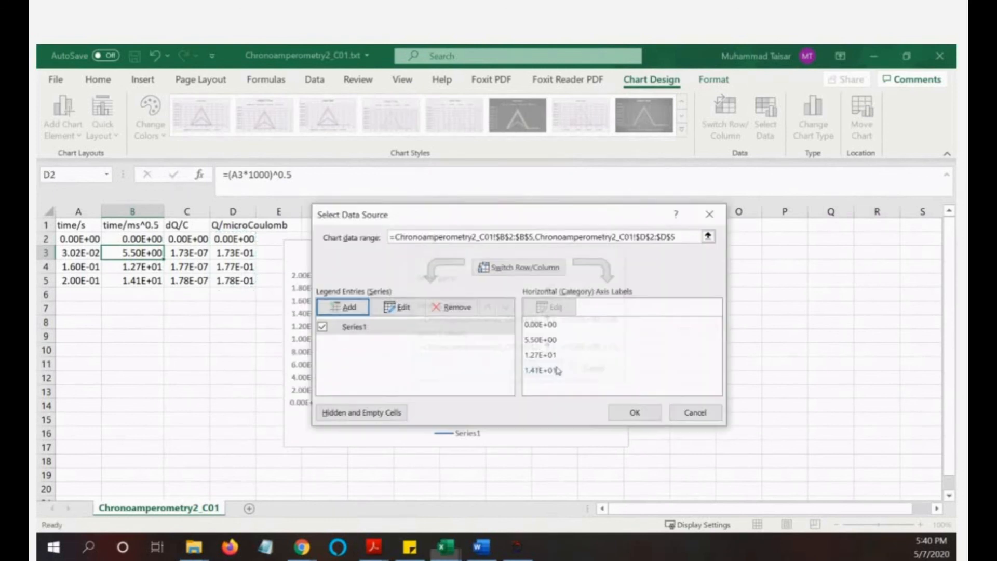
left_click(633, 412)
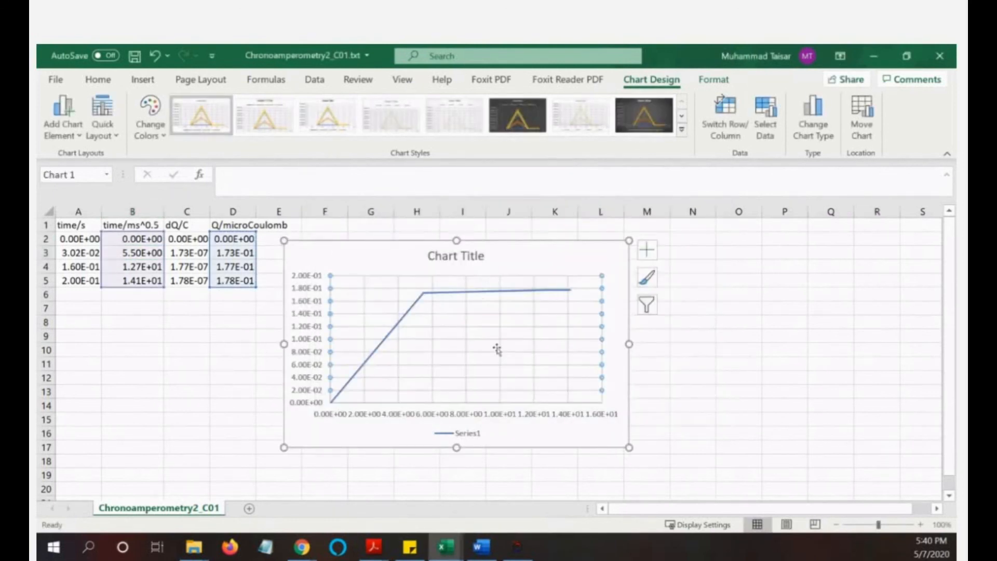
mouse_move(466, 380)
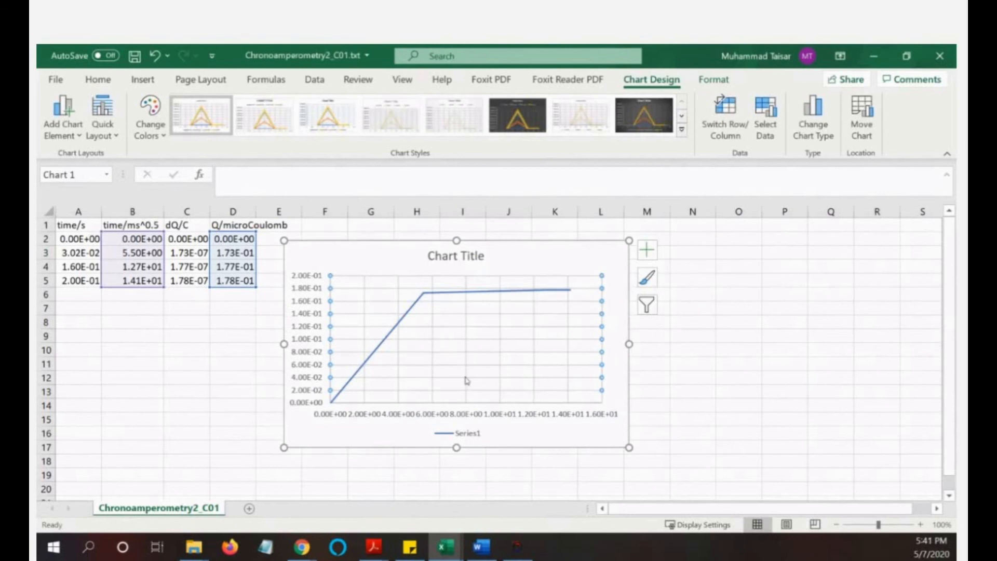
mouse_move(454, 406)
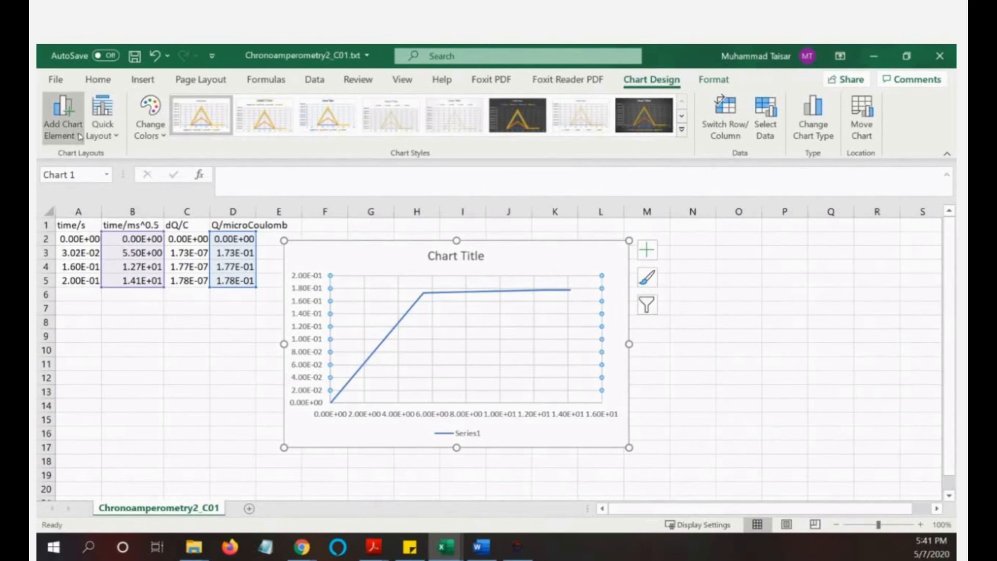
- Add a linear trendline showing its equation y = 0.0111x + 0.0421 on the chart
left_click(61, 118)
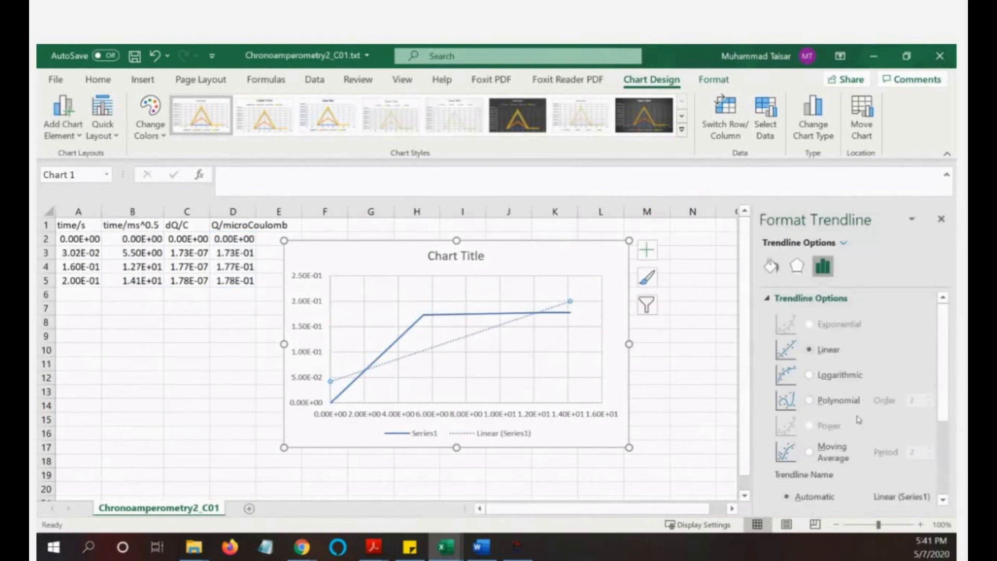
scroll("down", 3)
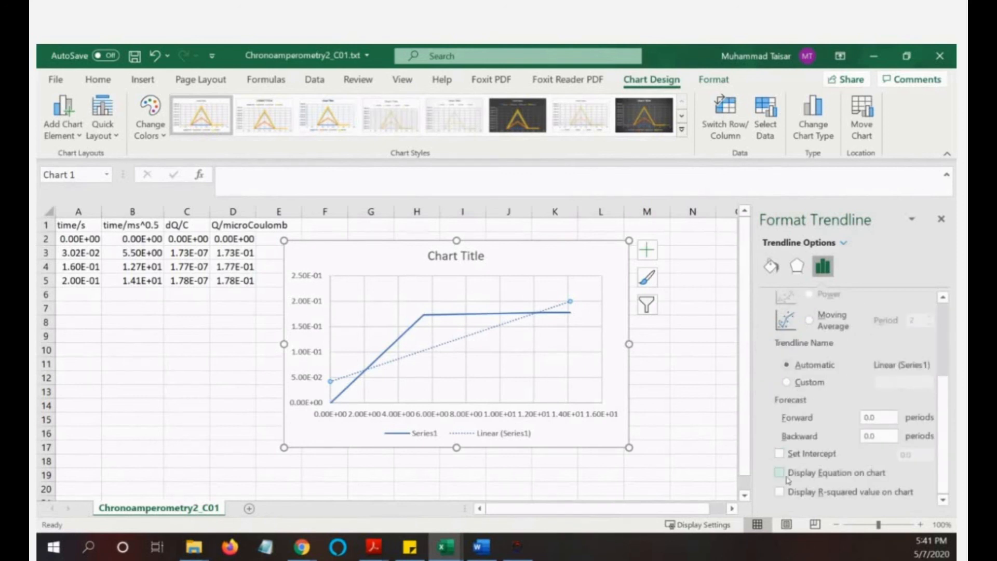
left_click(778, 472)
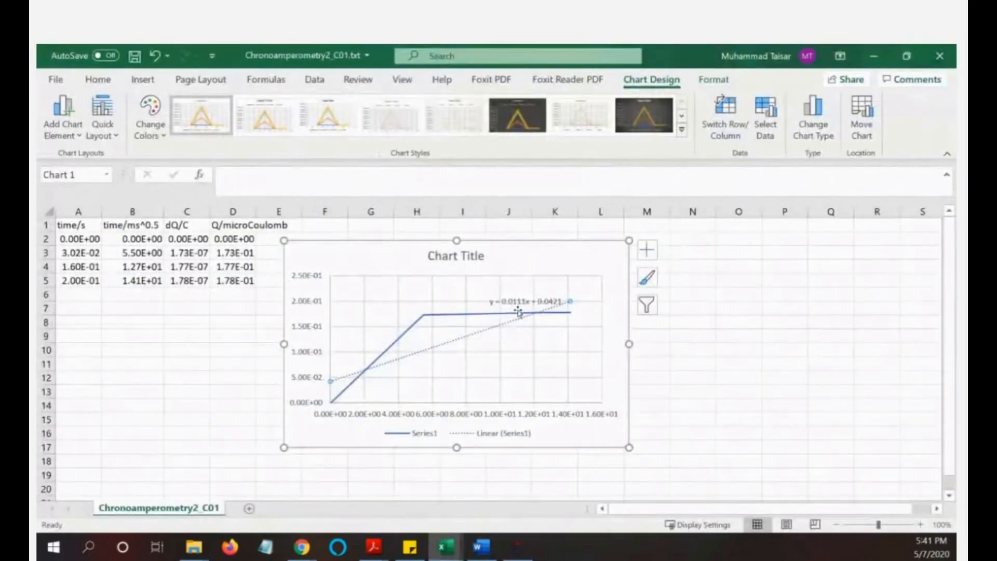
mouse_move(537, 530)
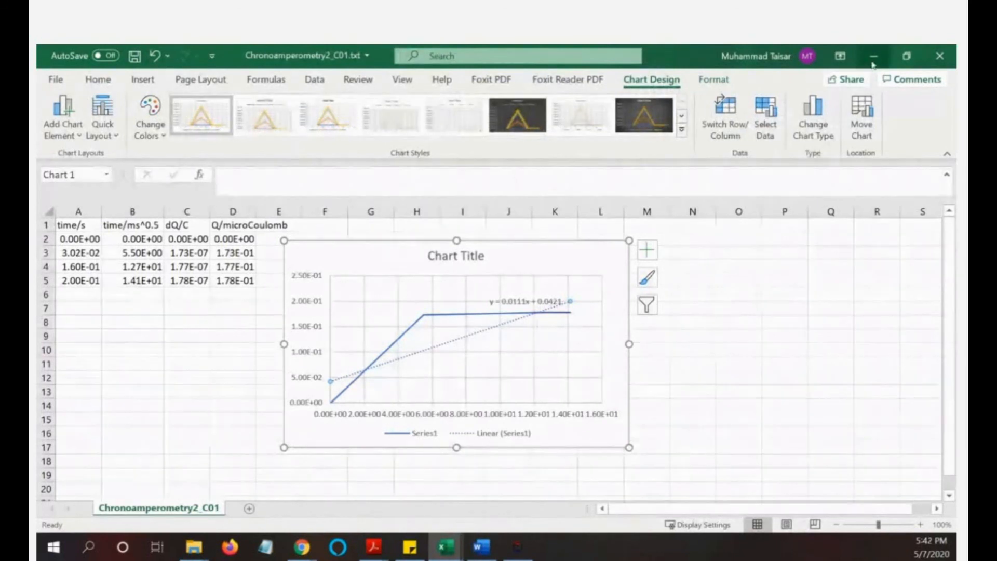
mouse_move(875, 56)
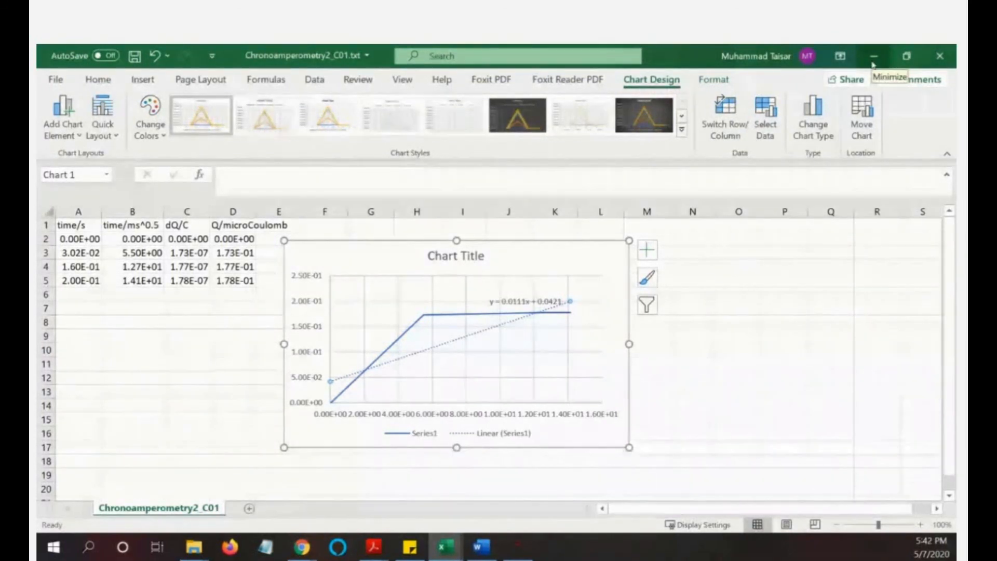
mouse_move(414, 313)
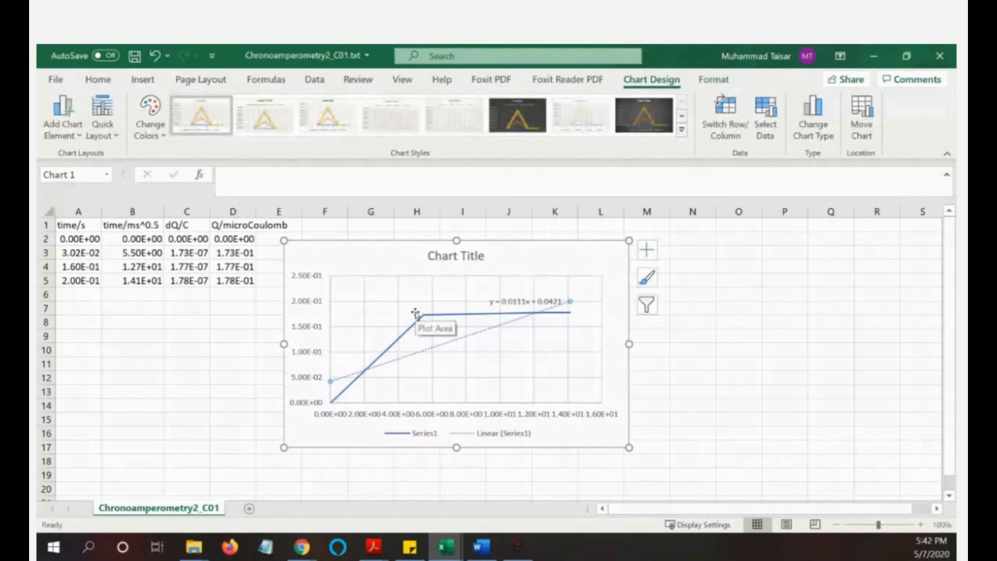